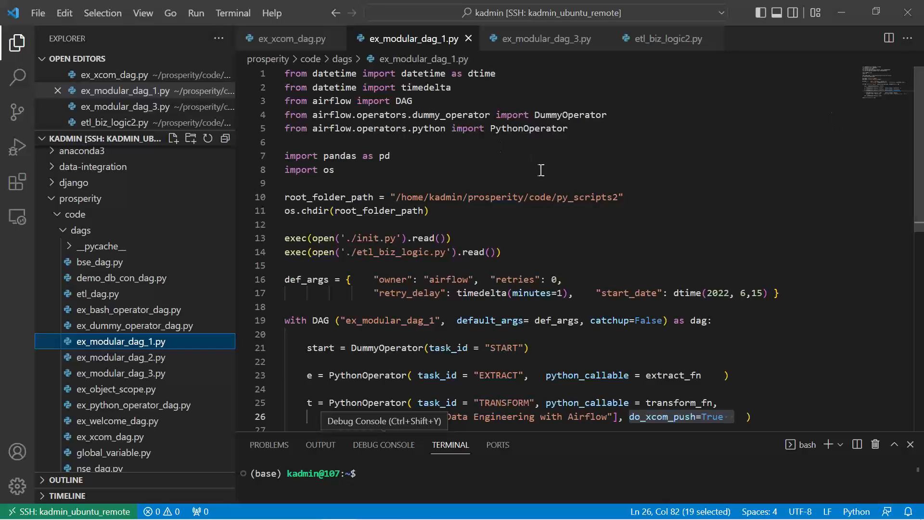
mouse_move(366, 243)
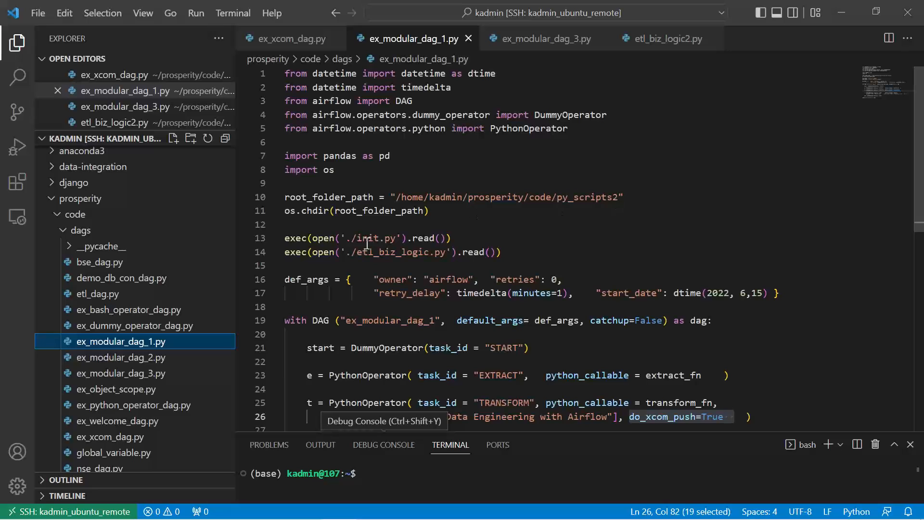
Review the exec lines in the DAG file that run init.py and etl_biz_logic.py.
click(285, 237)
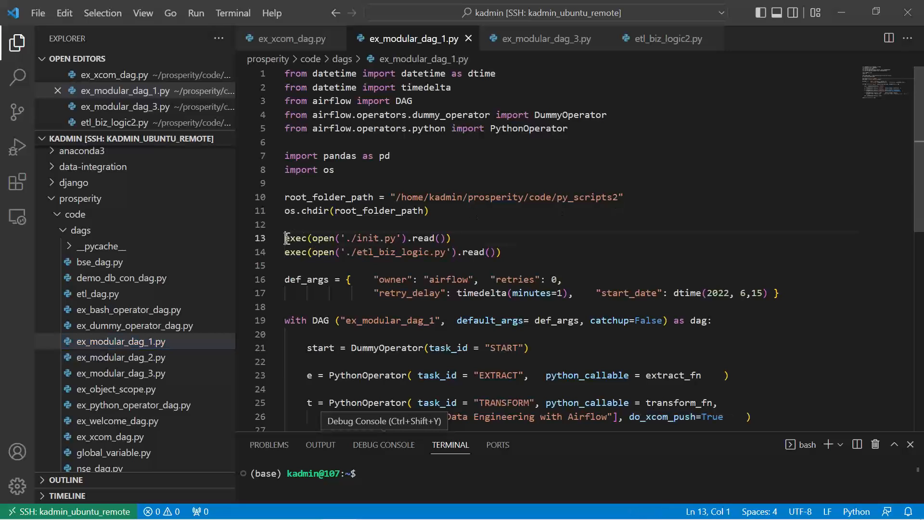
drag(285, 238, 500, 251)
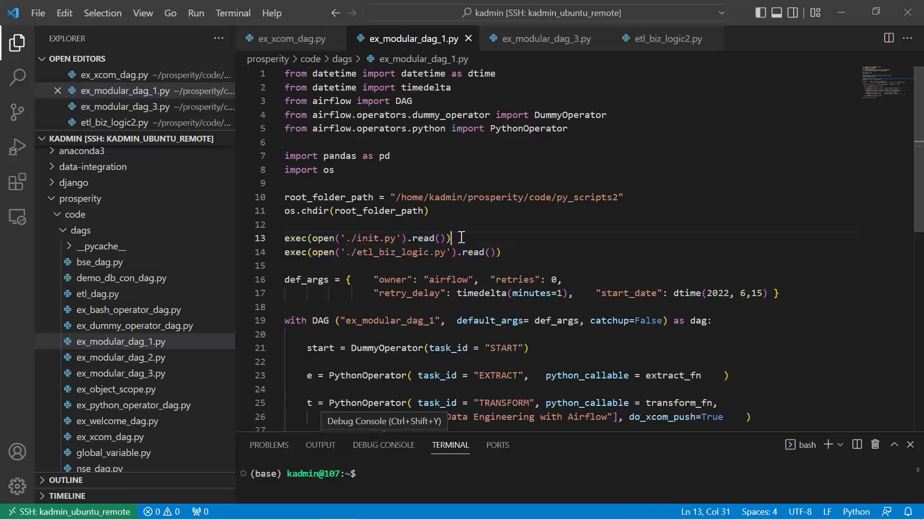
drag(453, 238, 285, 238)
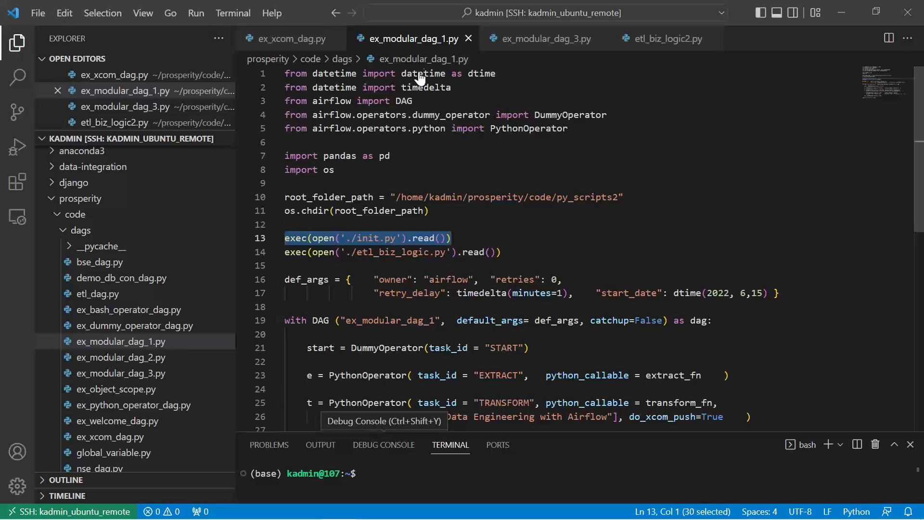
mouse_move(448, 153)
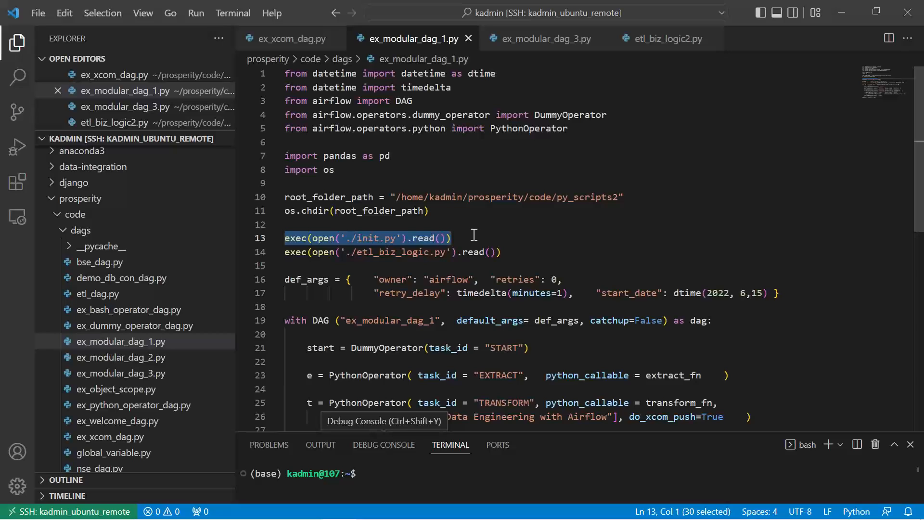
click(445, 238)
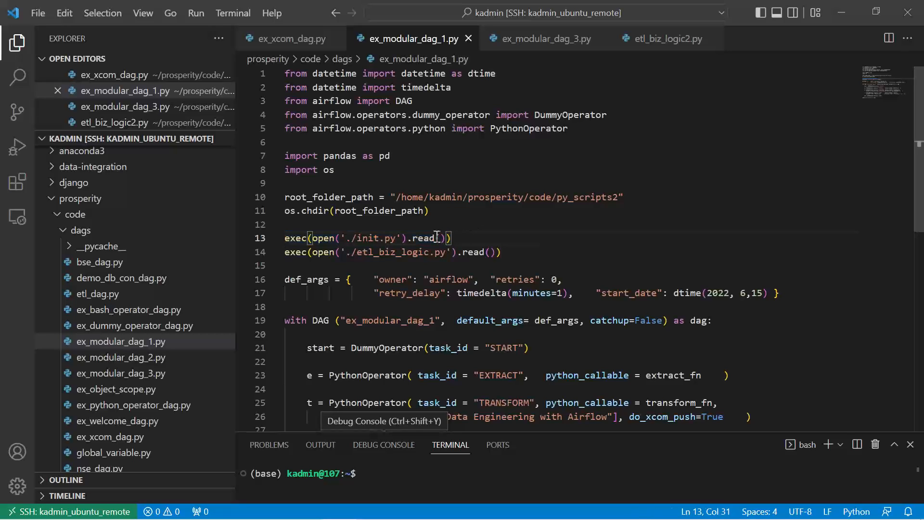
triple_click(366, 237)
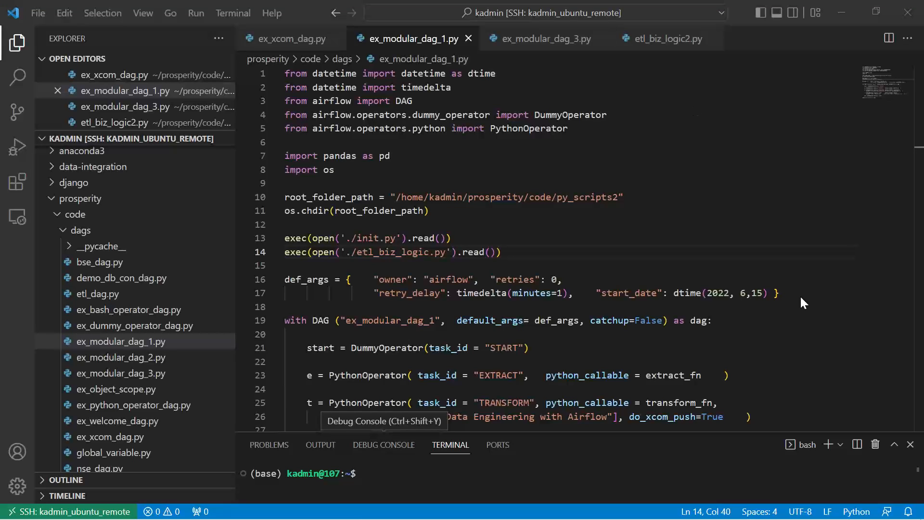
mouse_move(528, 208)
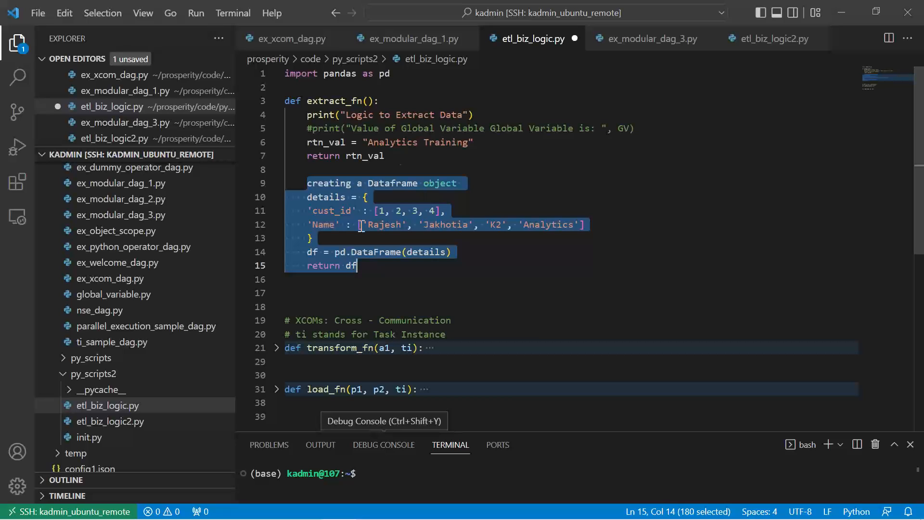
In extract_fn, keep the DataFrame block active and comment out the 'Analytics Training' string return lines.
click(306, 183)
text(# )
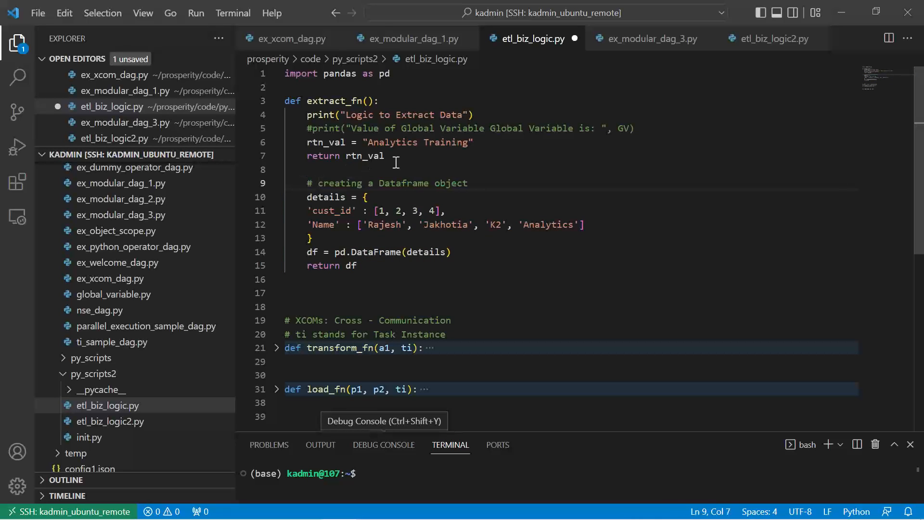
drag(306, 142, 383, 156)
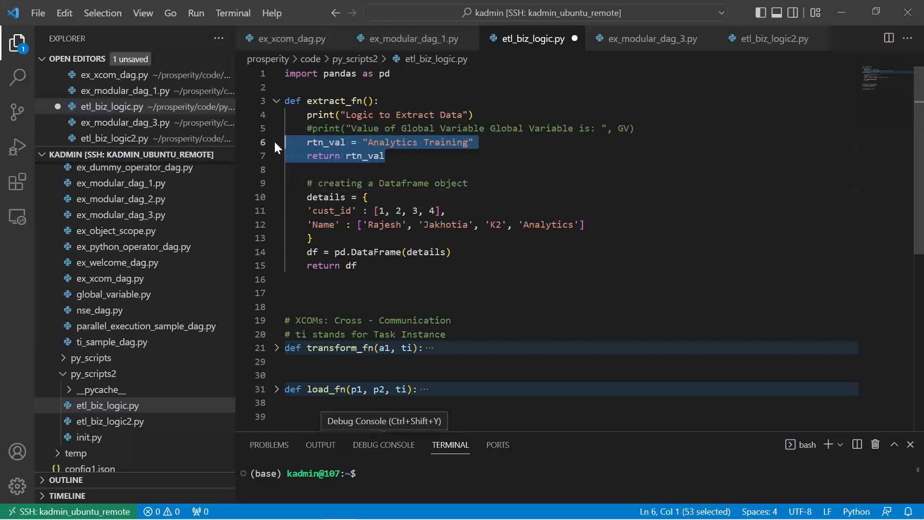
key(ctrl+/)
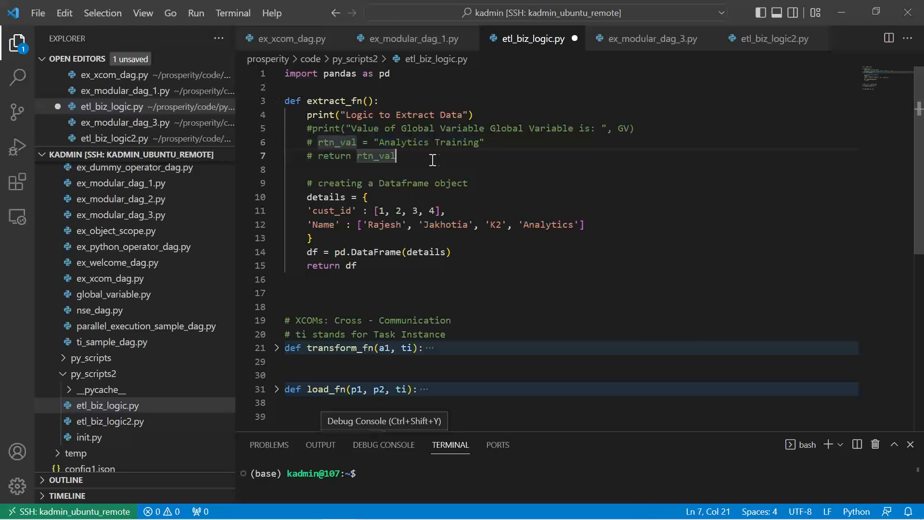
mouse_move(406, 157)
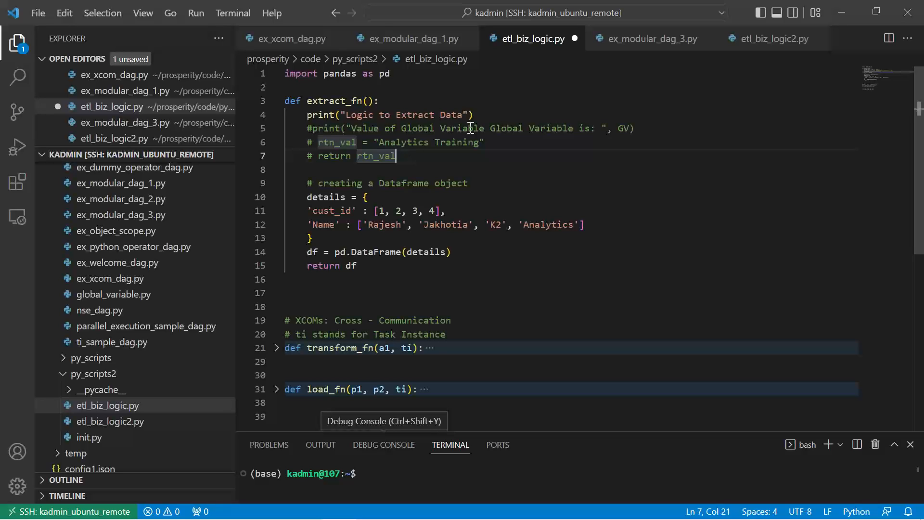
mouse_move(770, 38)
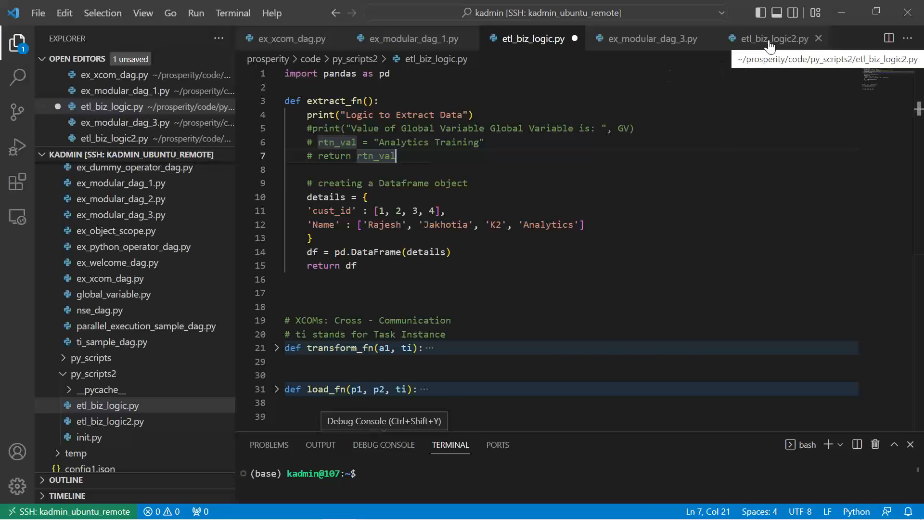
Revert the commenting in etl_biz_logic.py and close it, leaving etl_biz_logic2.py showing.
click(769, 38)
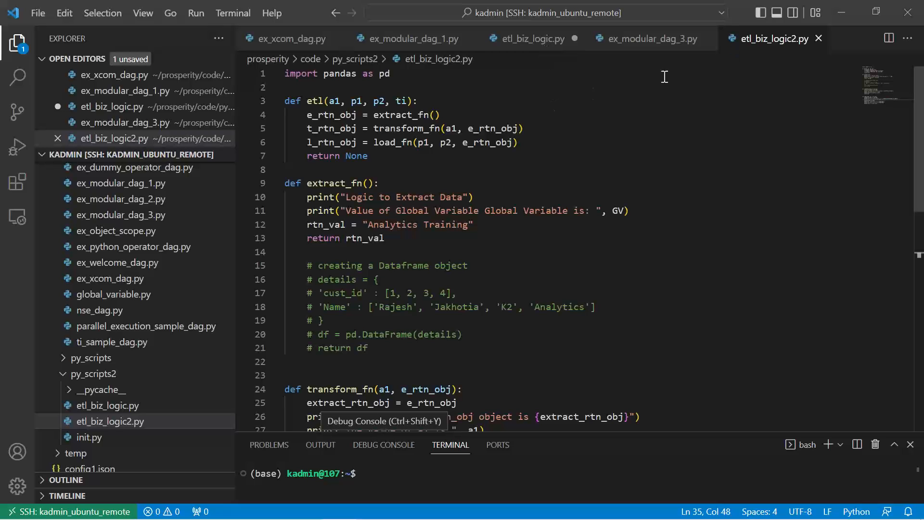
mouse_move(540, 48)
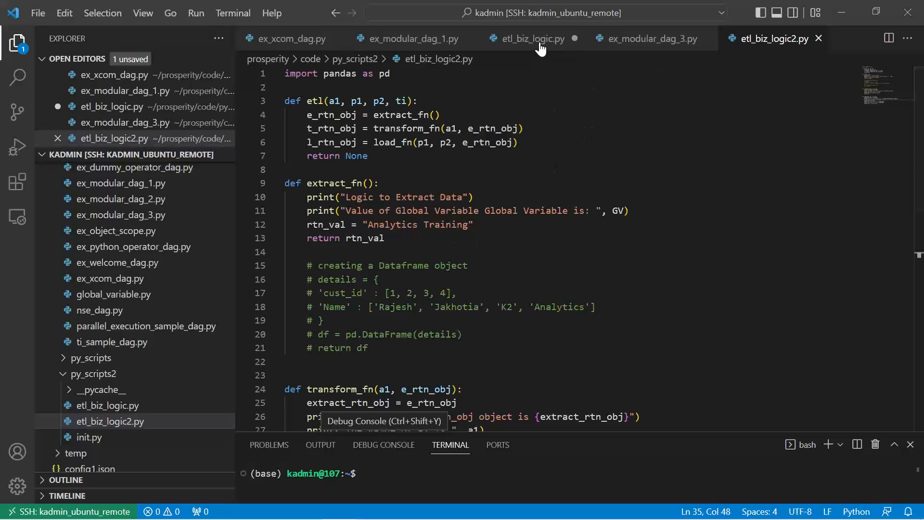
click(531, 38)
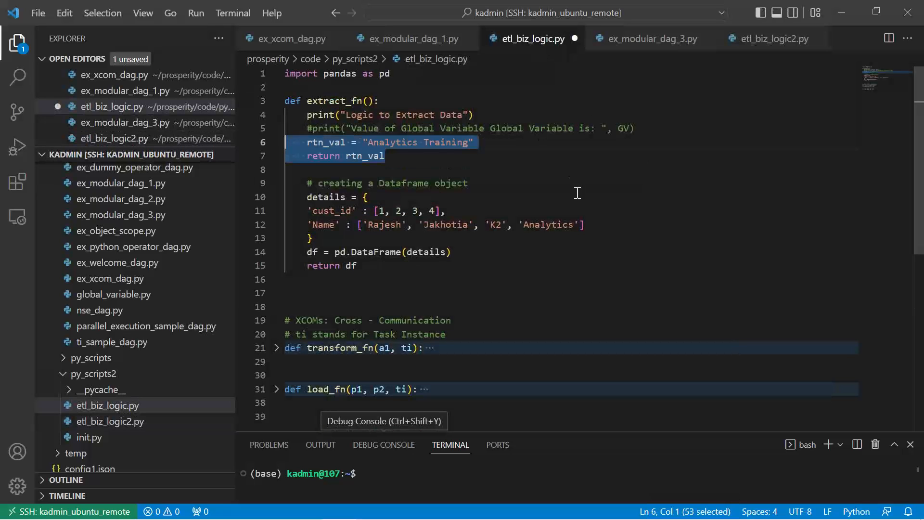
key(ctrl+/)
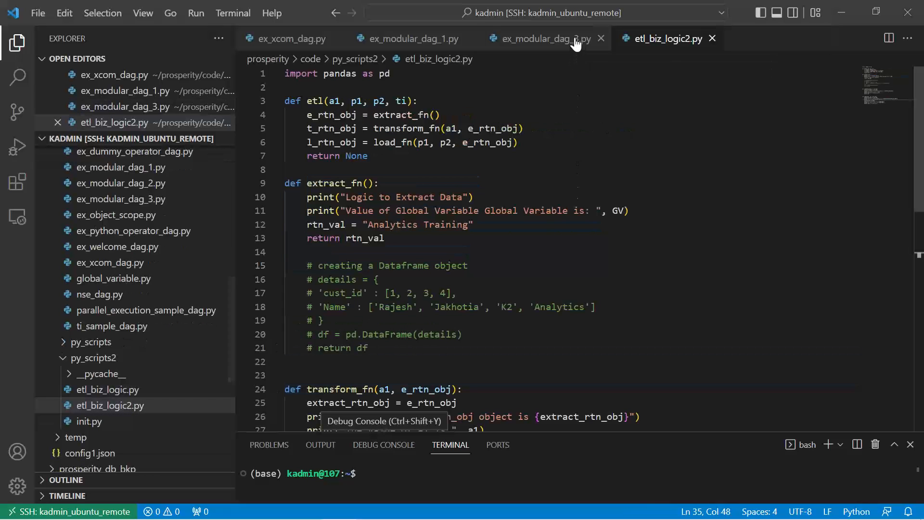
click(600, 39)
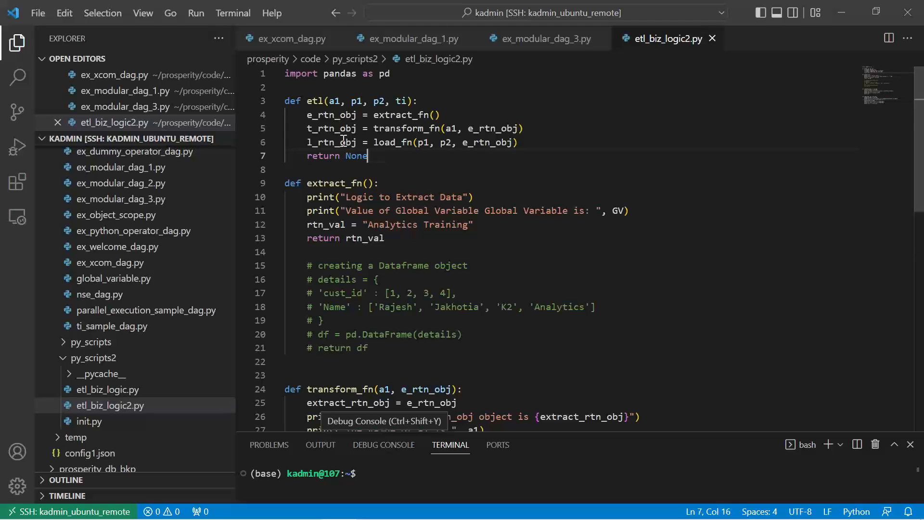
Review the etl function chaining extract_fn, transform_fn and load_fn, and the extract_fn body.
drag(285, 101, 367, 156)
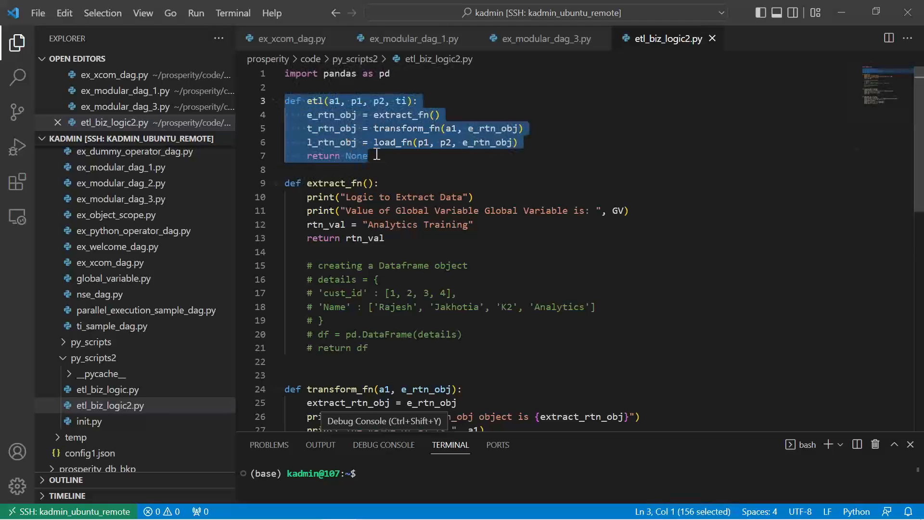
click(367, 156)
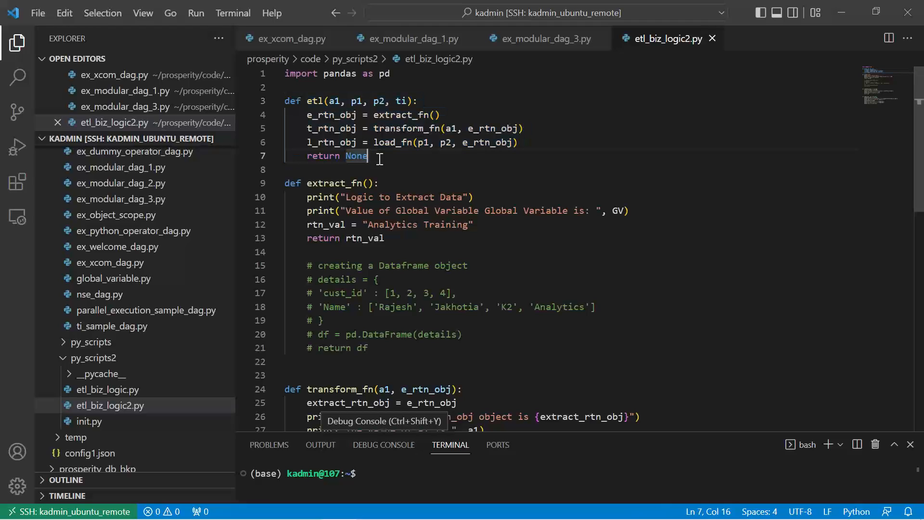
mouse_move(314, 105)
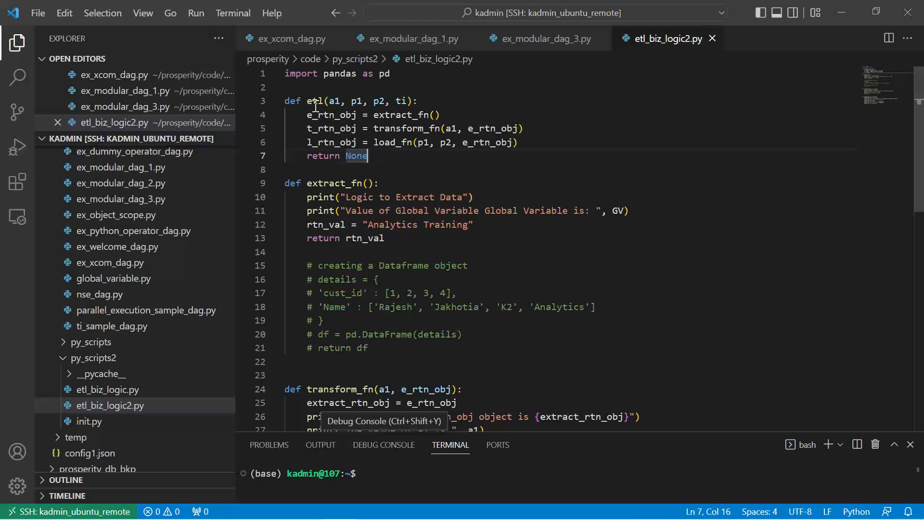
double_click(317, 101)
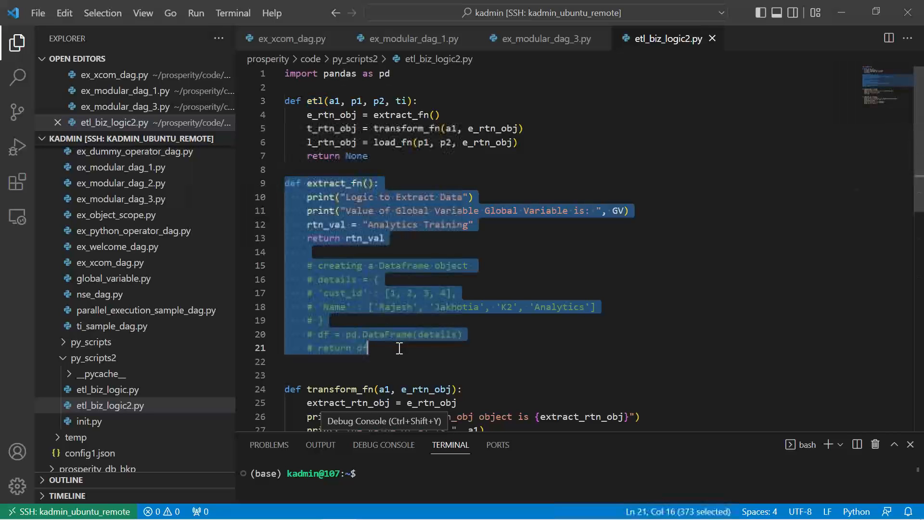
click(286, 388)
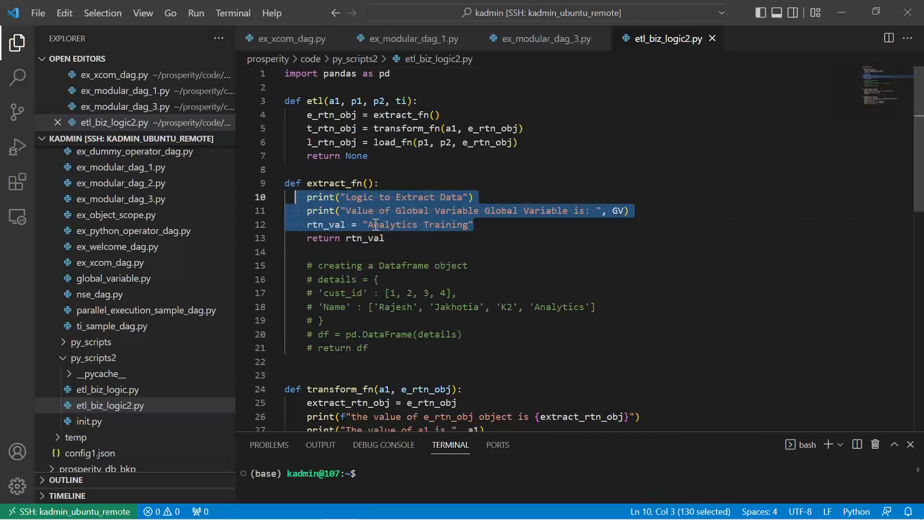
Uncomment the DataFrame creation lines in extract_fn so it returns df.
click(308, 225)
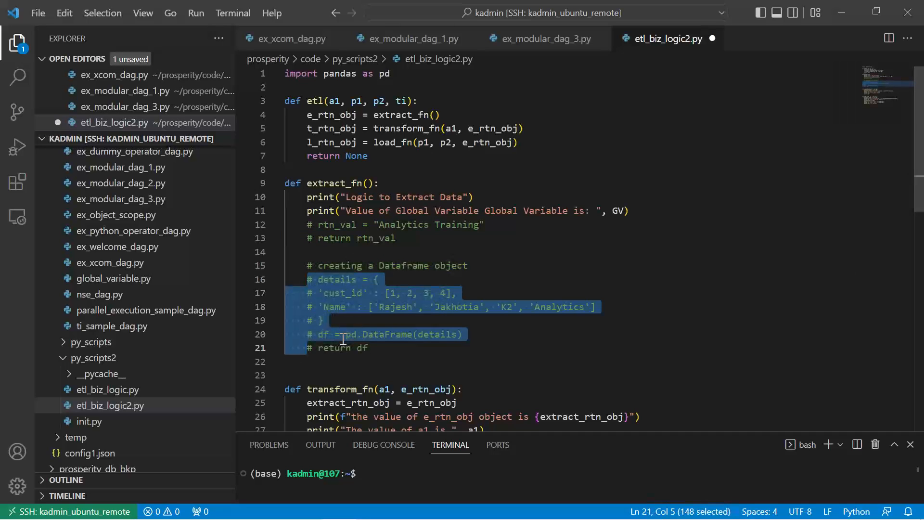
key(ctrl+/)
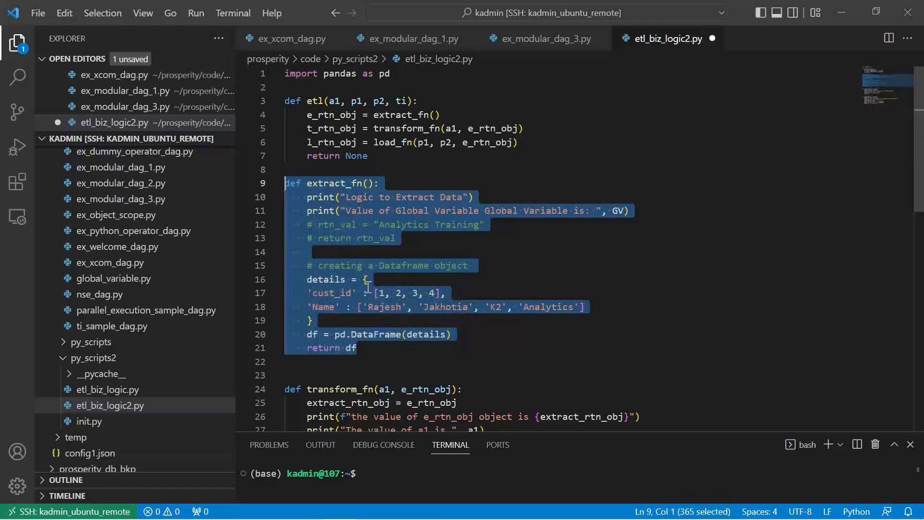
click(356, 348)
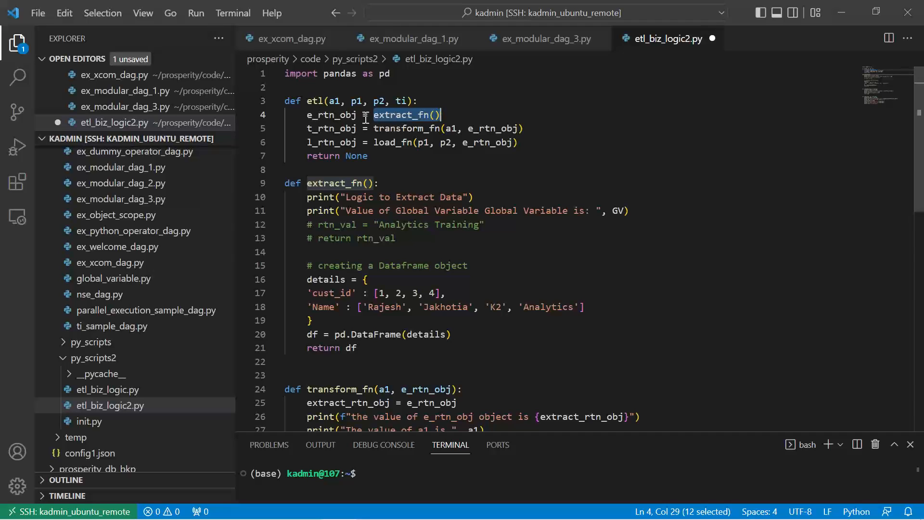
click(354, 348)
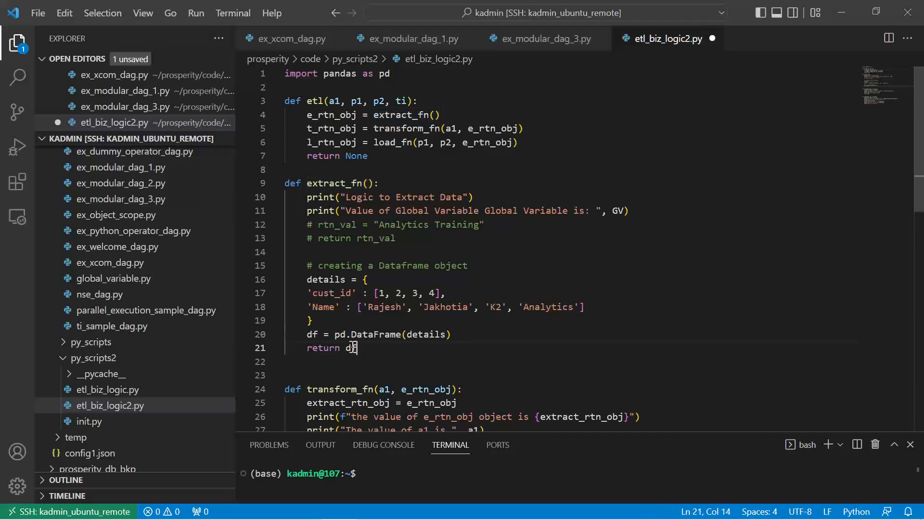
Confirm etl passes e_rtn_obj from extract_fn to transform_fn, then switch to ex_modular_dag_1.py.
click(356, 115)
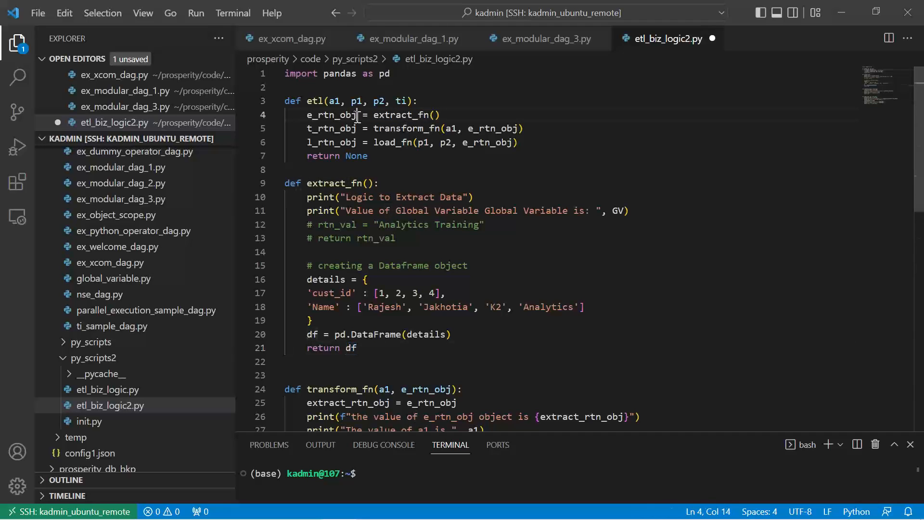
double_click(335, 114)
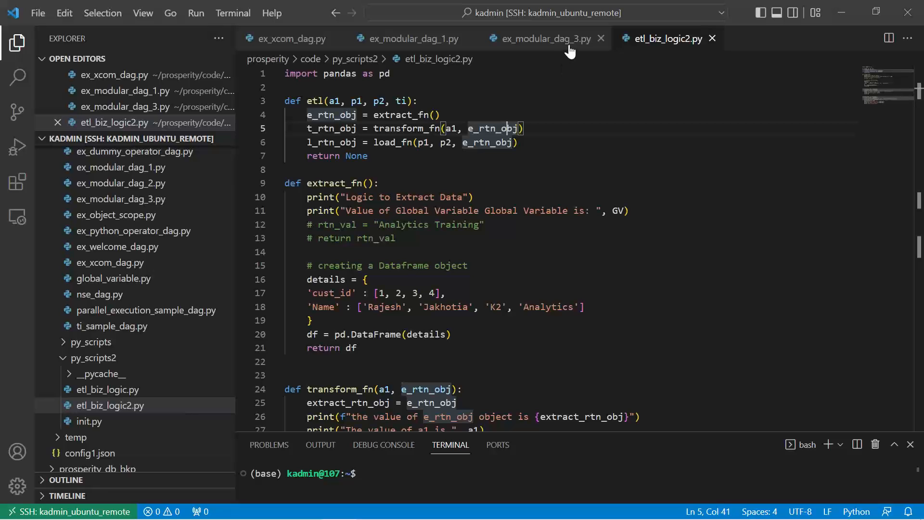
click(542, 38)
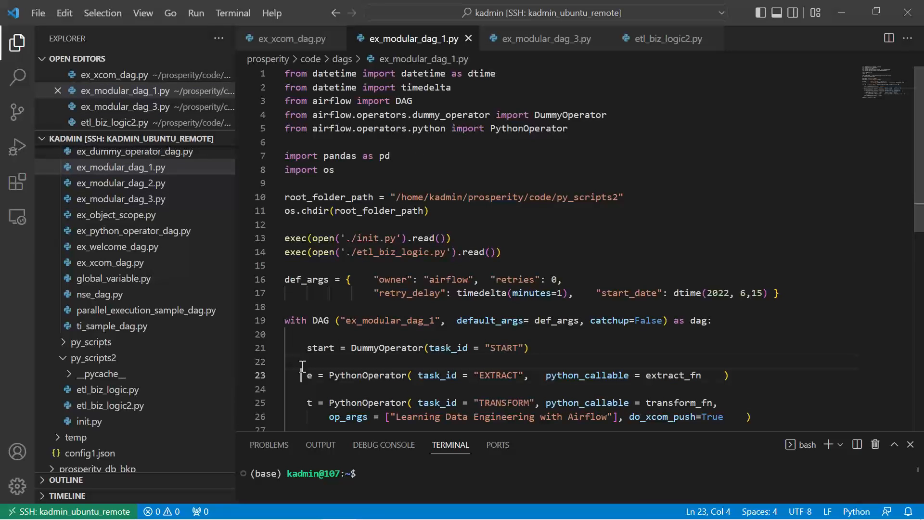
drag(307, 374, 286, 389)
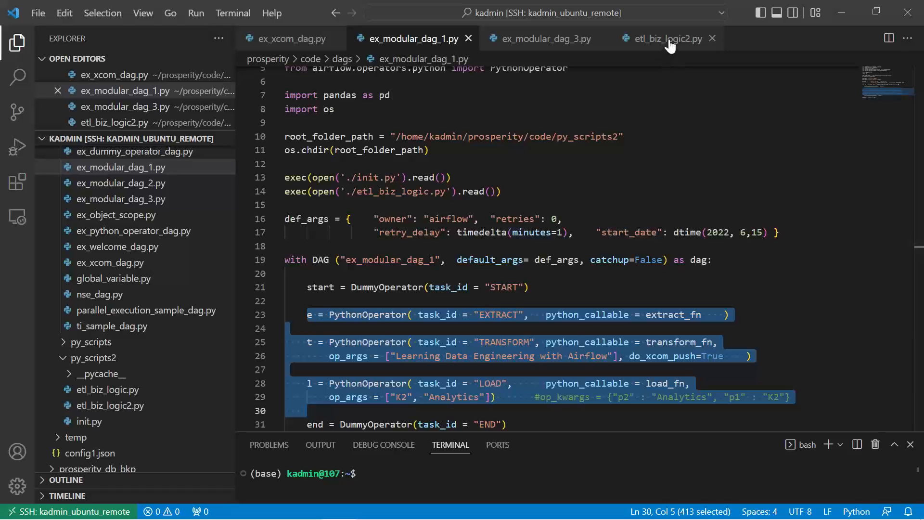
click(667, 39)
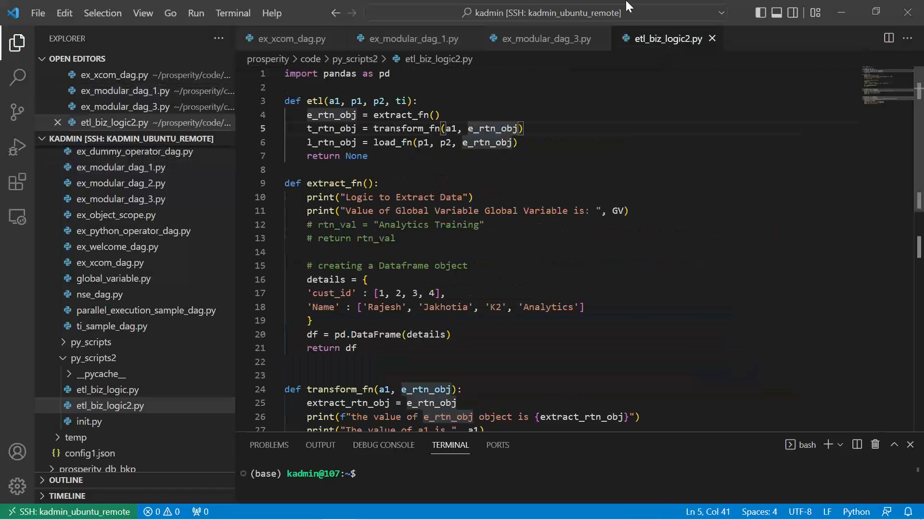
Review ex_modular_dag_3.py's single EXTRACT_TRANSFORM_LOAD task with etl as its python_callable.
click(543, 38)
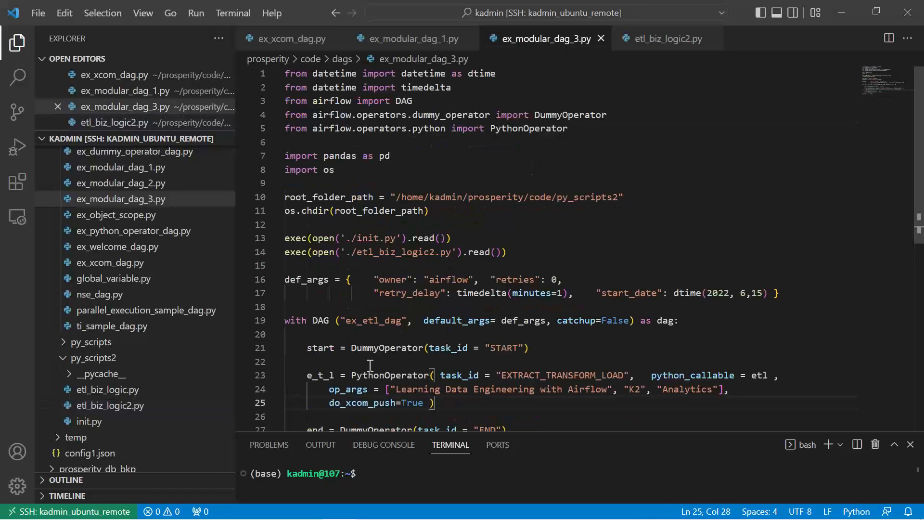
scroll(down, 3)
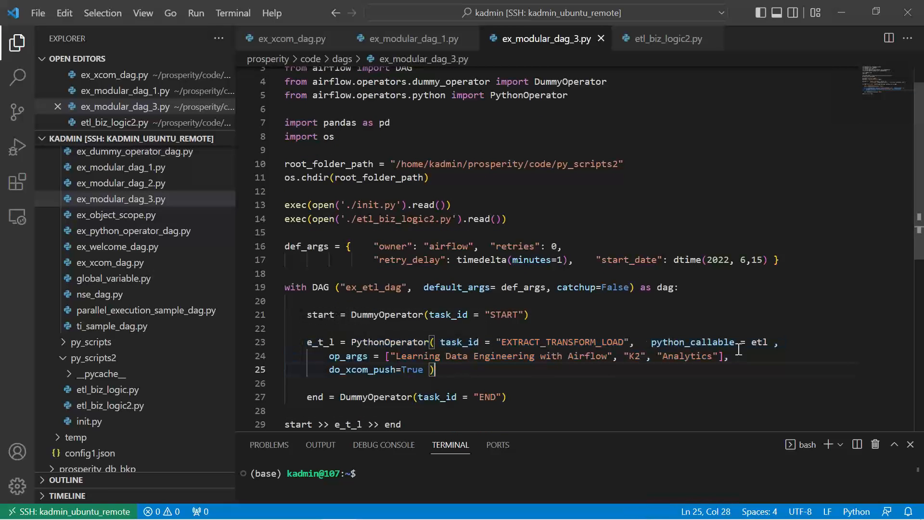
double_click(760, 342)
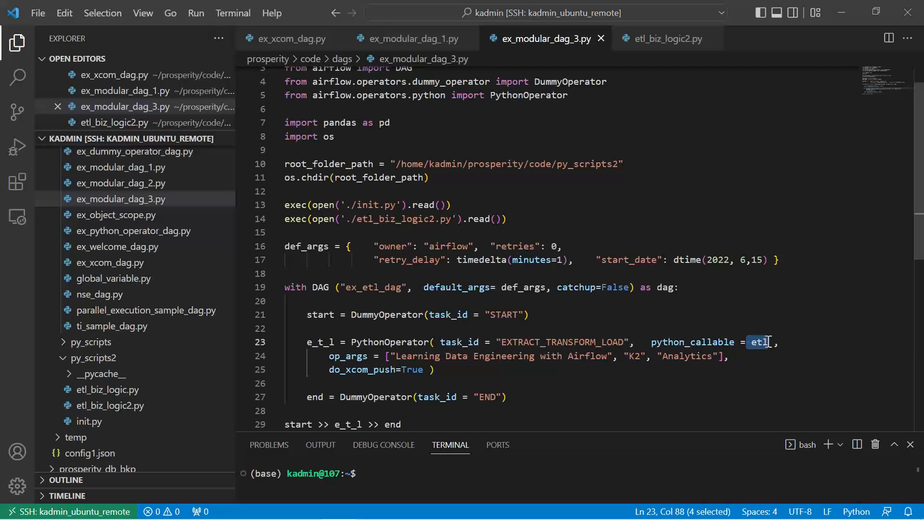
click(668, 39)
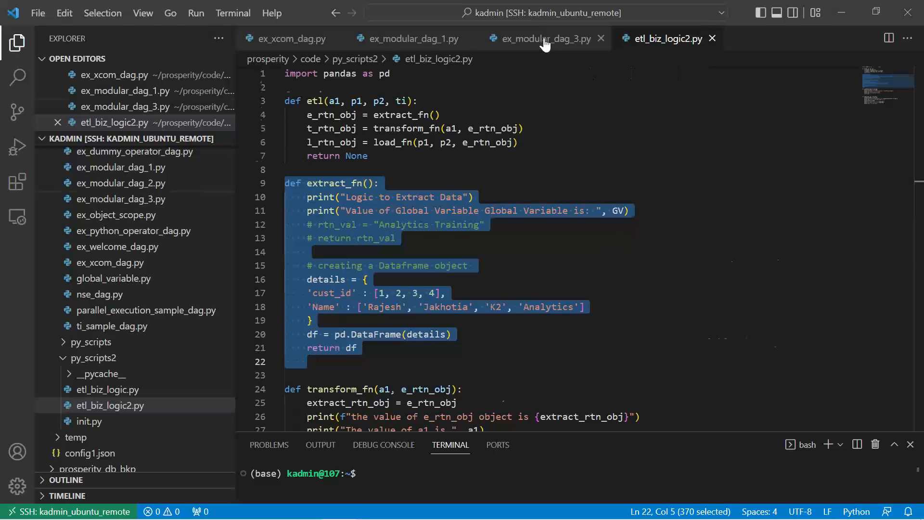
Return to ex_modular_dag_3.py to review its imports, exec lines and DAG header.
click(545, 39)
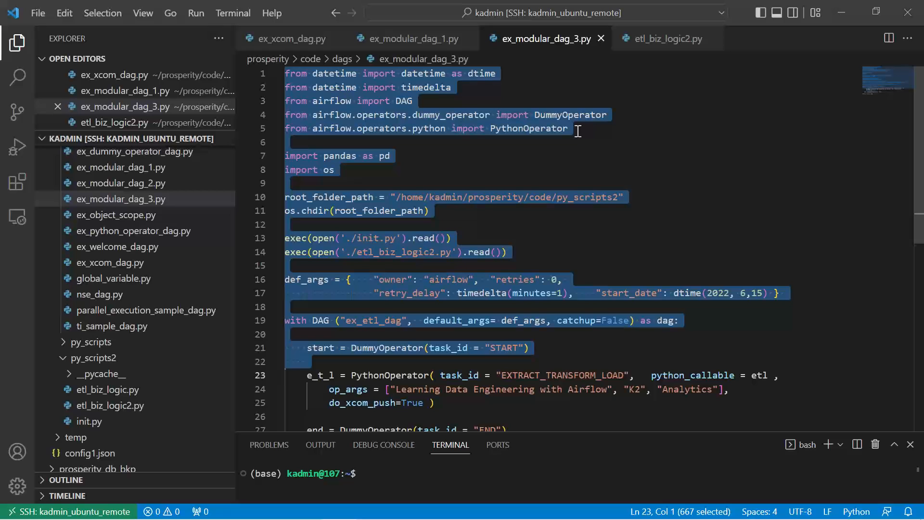
mouse_move(423, 38)
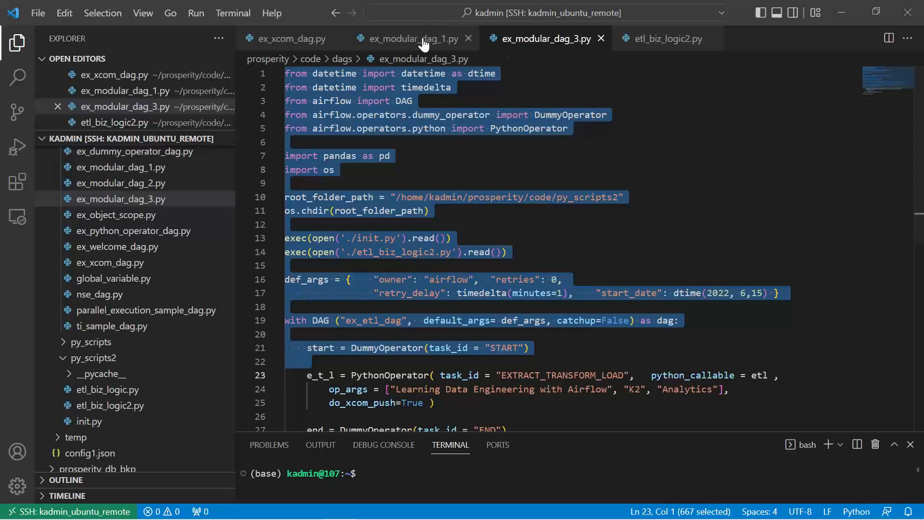
Compare ex_modular_dag_1.py with the EXTRACT_TRANSFORM_LOAD task definition in ex_modular_dag_3.py.
click(409, 38)
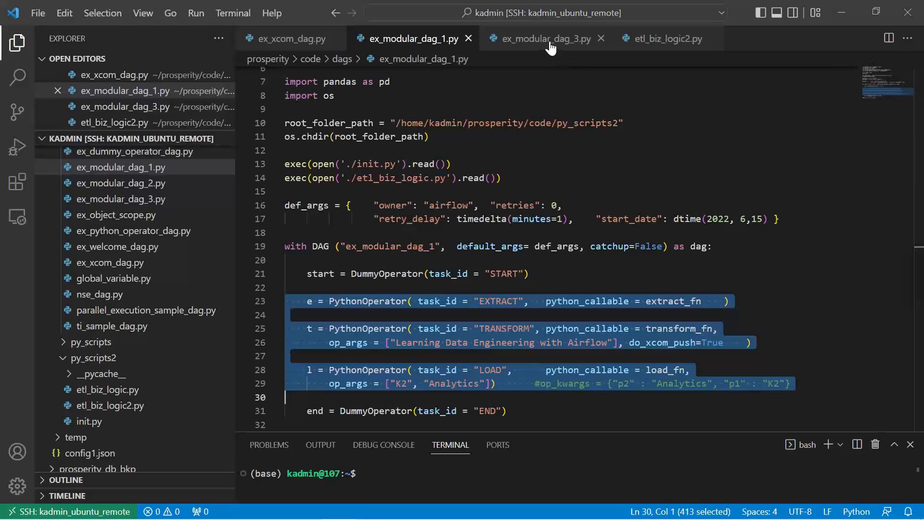
click(544, 38)
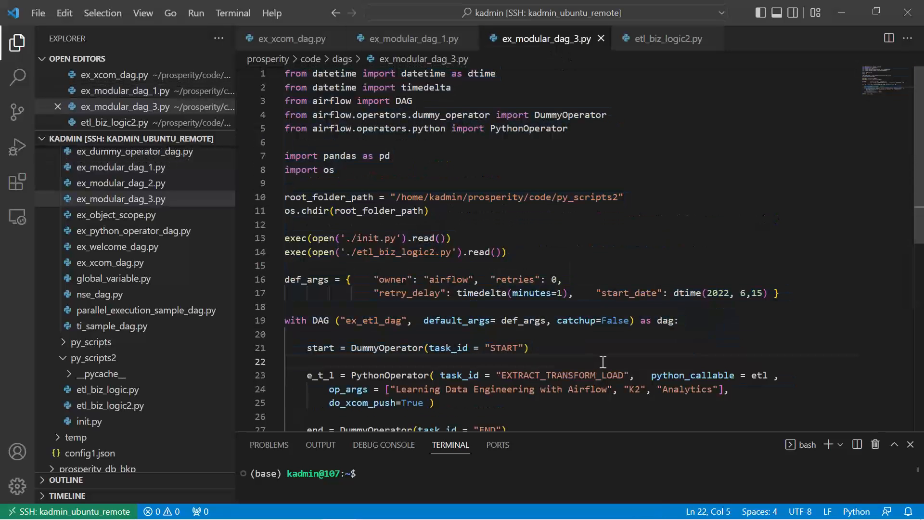
drag(306, 375, 289, 411)
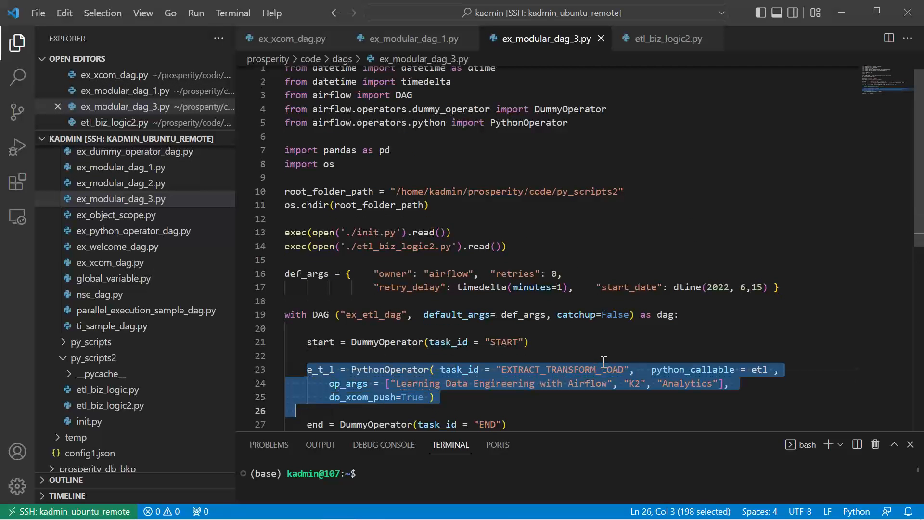
click(734, 383)
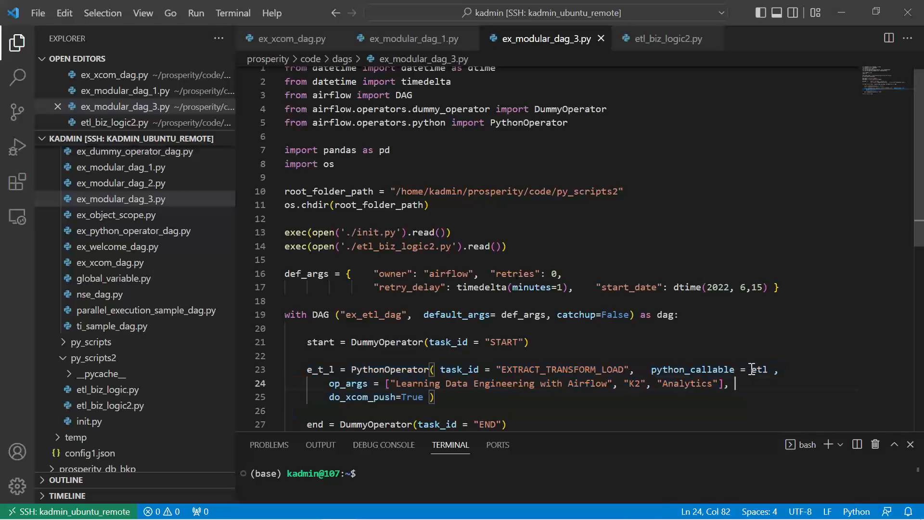
Review the op_args passed to etl and the start >> e_t_l >> end task ordering.
double_click(760, 370)
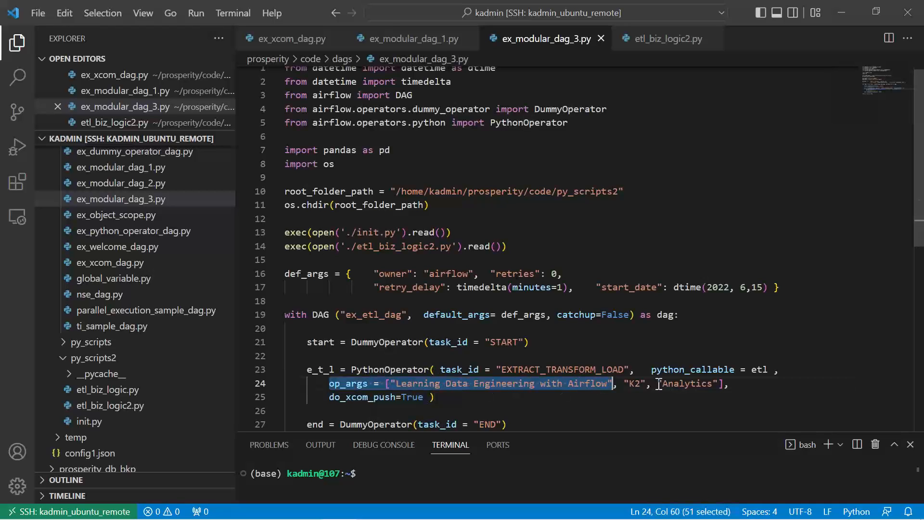
drag(615, 383, 729, 383)
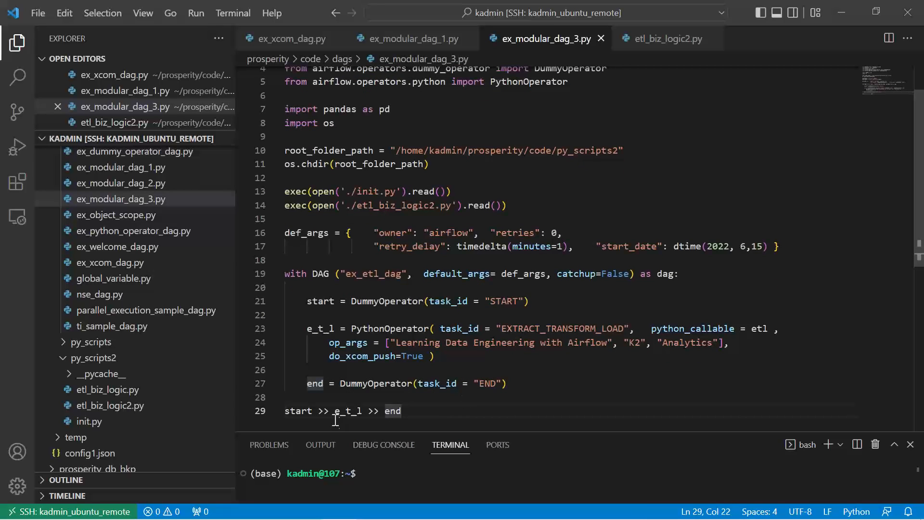
double_click(348, 412)
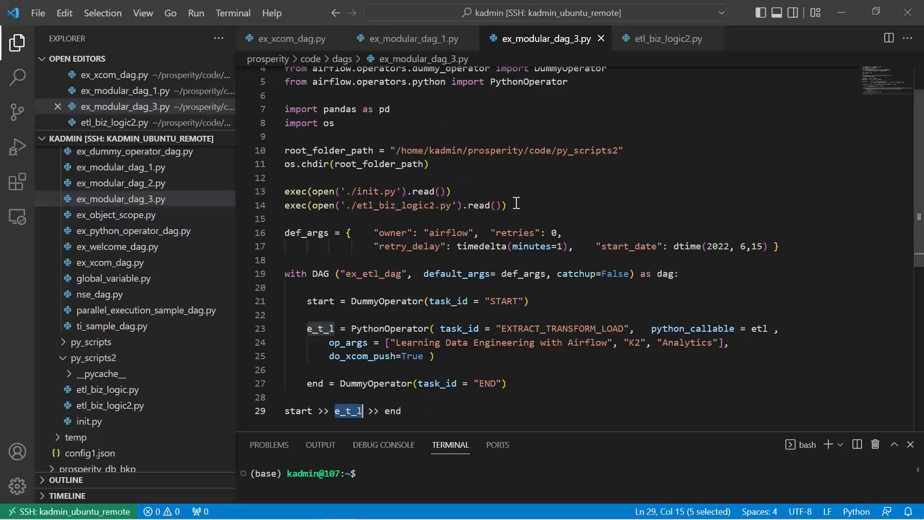
click(411, 39)
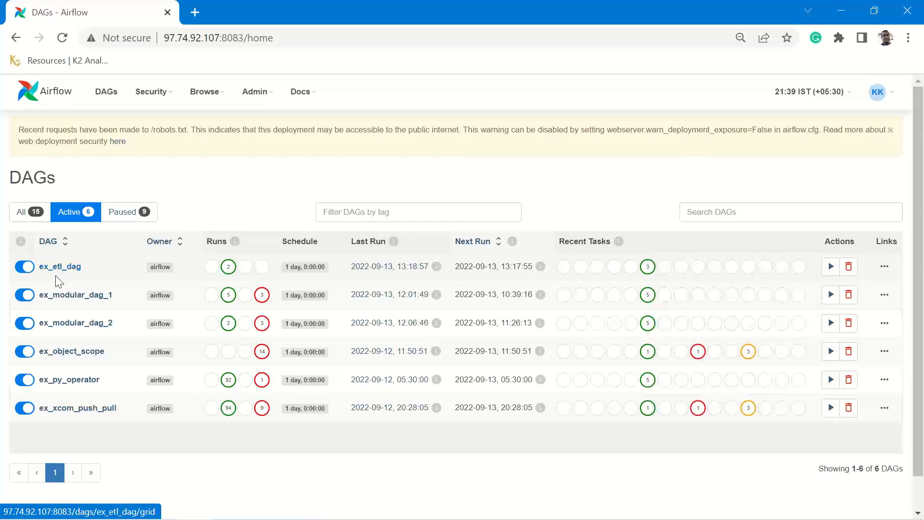
mouse_move(80, 267)
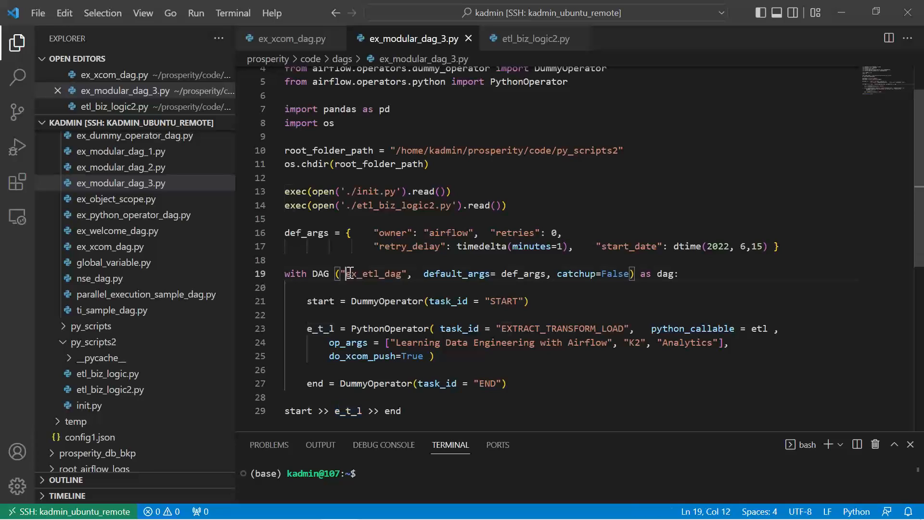
Highlight the DAG id ex_etl_dag in ex_modular_dag_3.py.
double_click(373, 273)
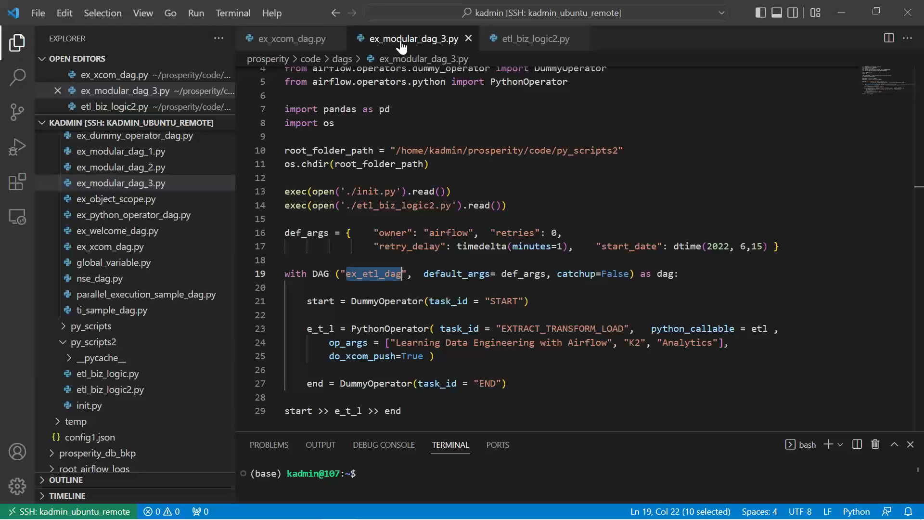
mouse_move(450, 42)
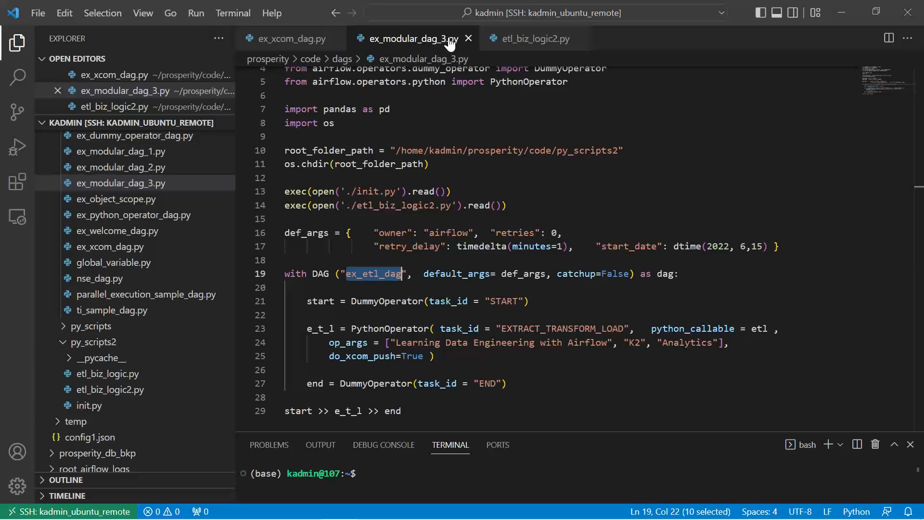
mouse_move(351, 269)
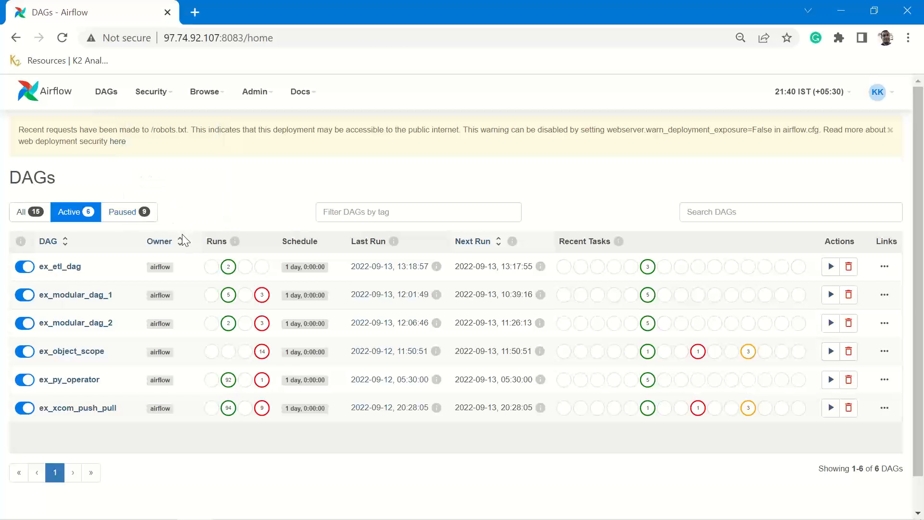
mouse_move(159, 240)
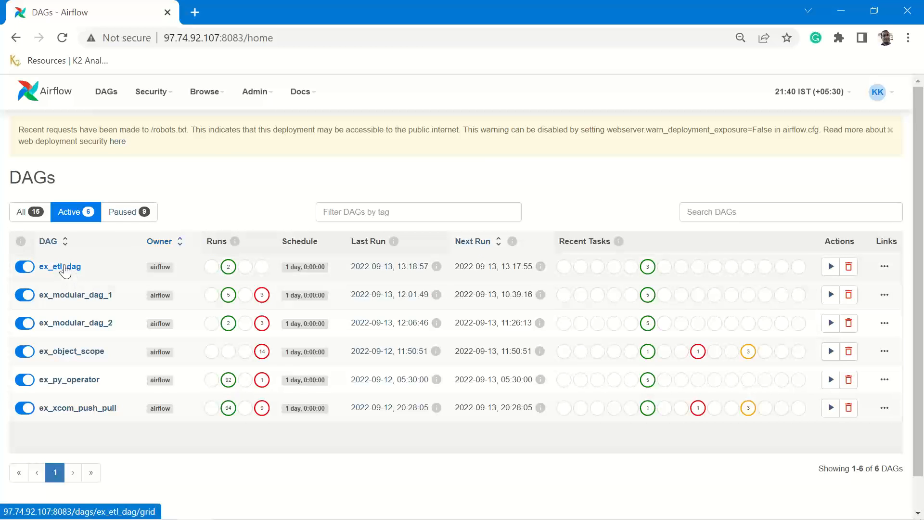
Open ex_etl_dag from the Airflow DAG list and view its task graph.
click(59, 267)
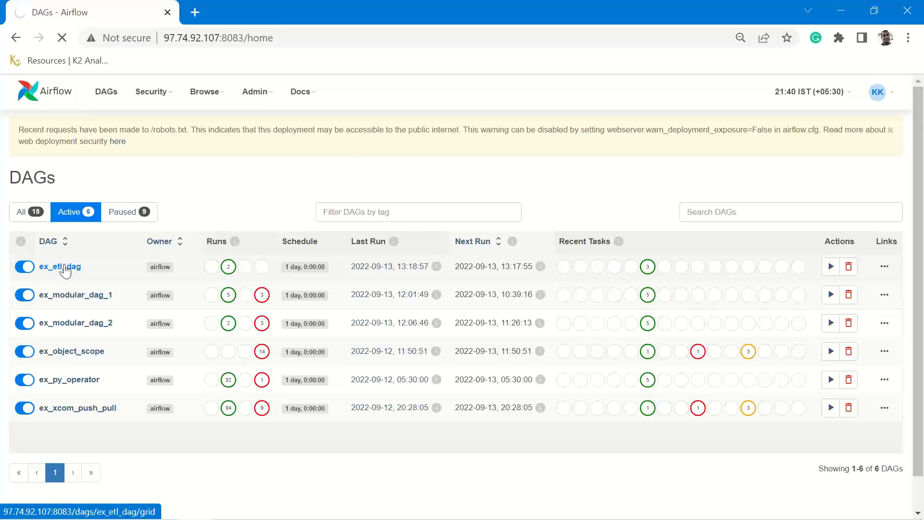
click(59, 266)
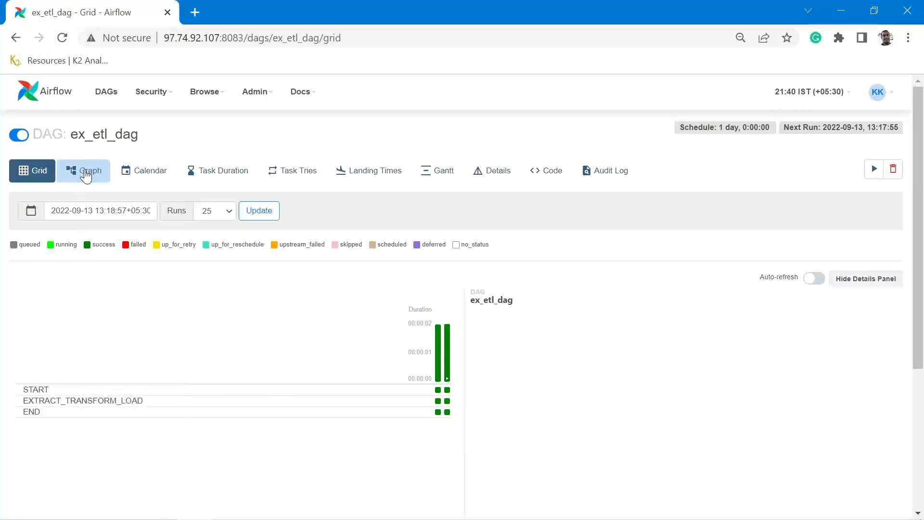
click(83, 171)
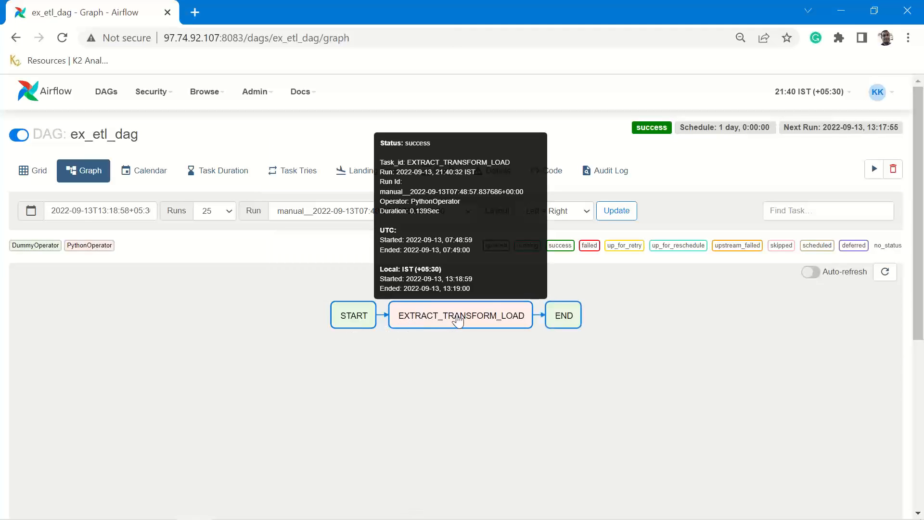
mouse_move(510, 312)
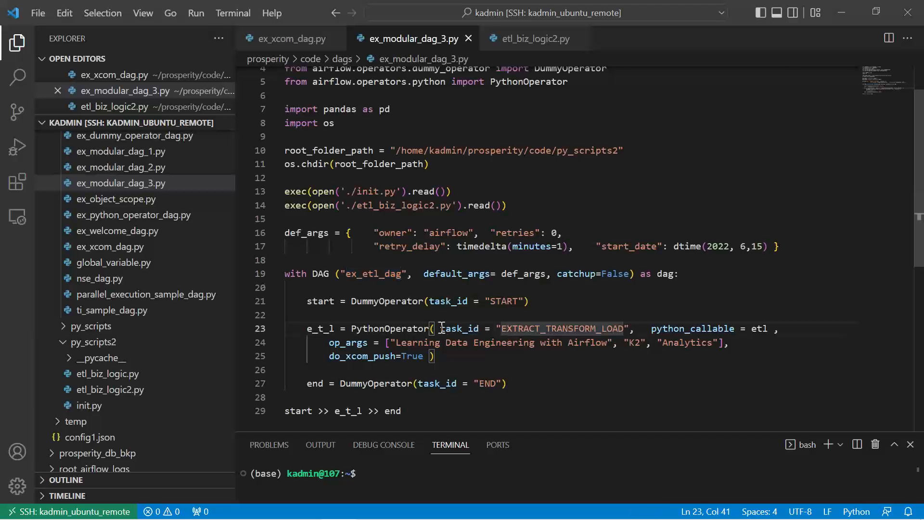
drag(441, 329, 630, 329)
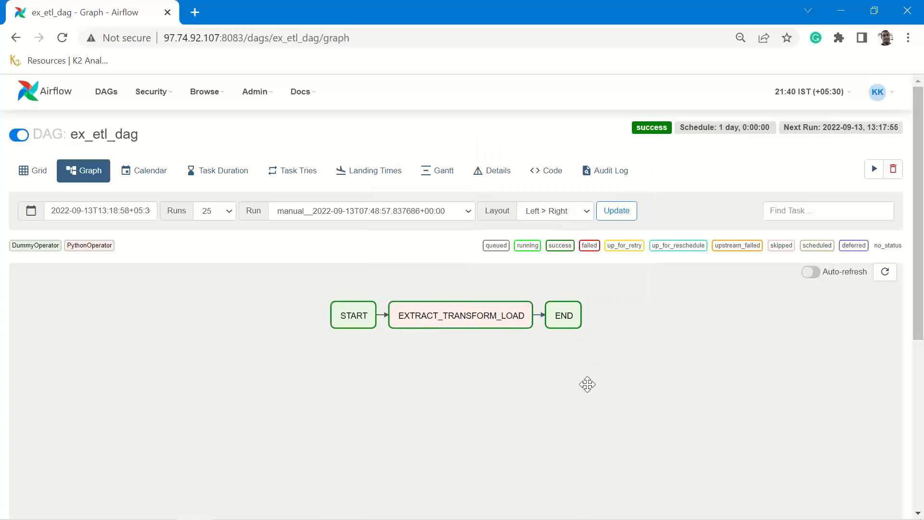
mouse_move(282, 200)
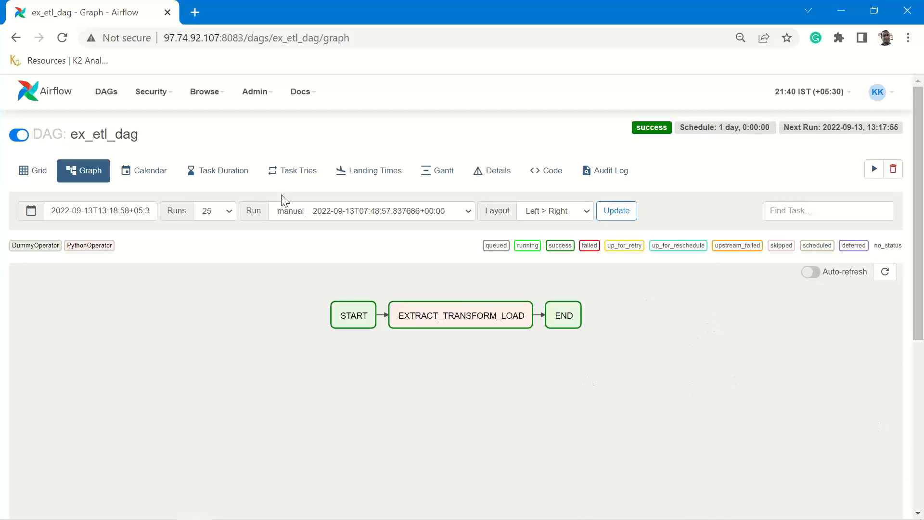
mouse_move(855, 181)
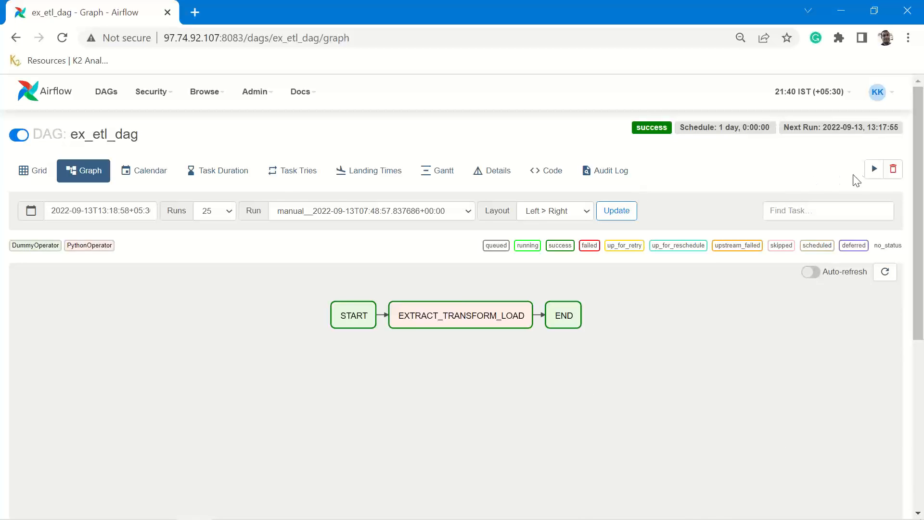
Trigger a new manual run of ex_etl_dag from the play button.
click(875, 170)
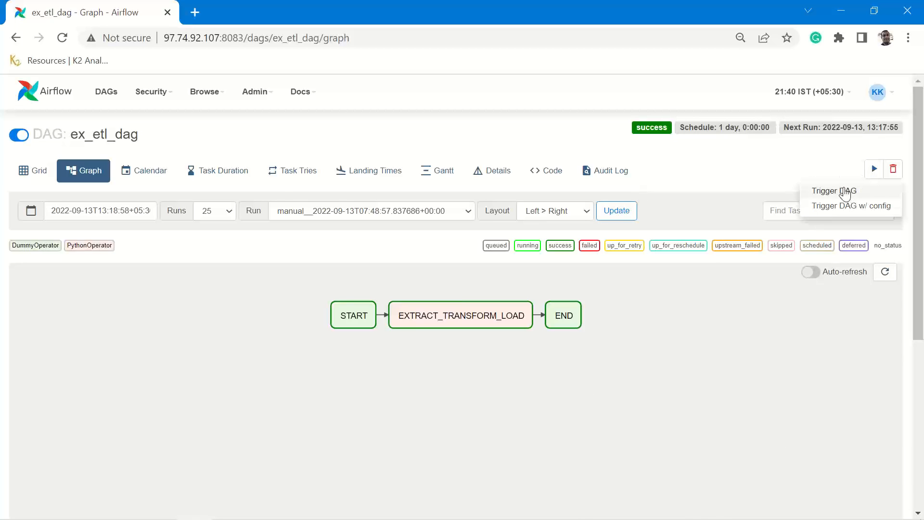
click(834, 191)
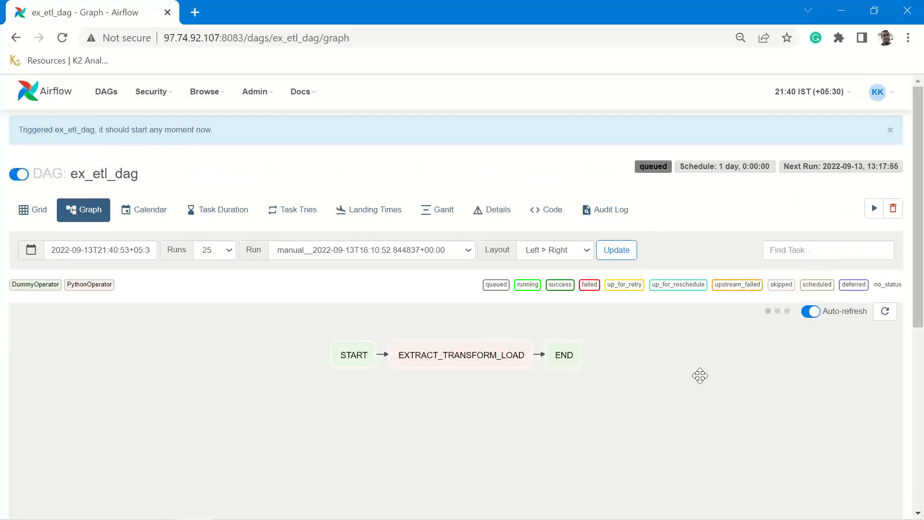
click(810, 311)
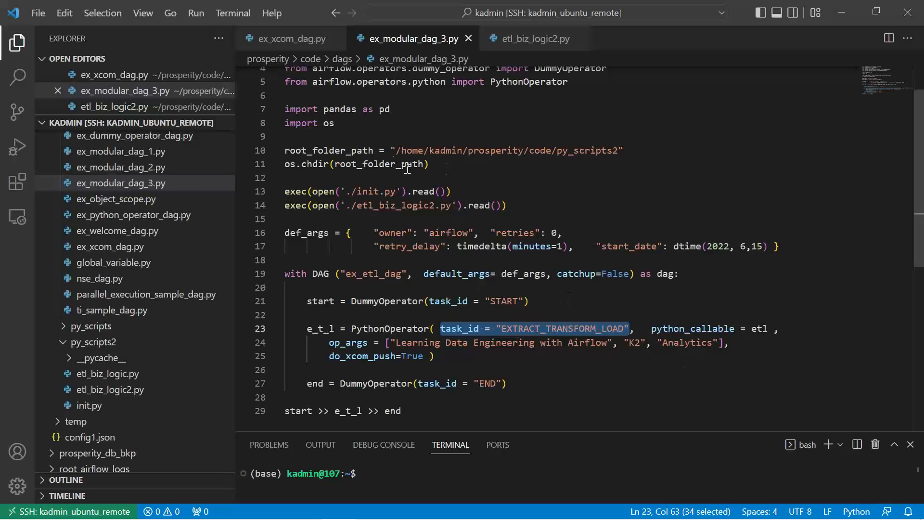
Review extract_fn returning the DataFrame and transform_fn receiving it in etl_biz_logic2.py.
click(535, 38)
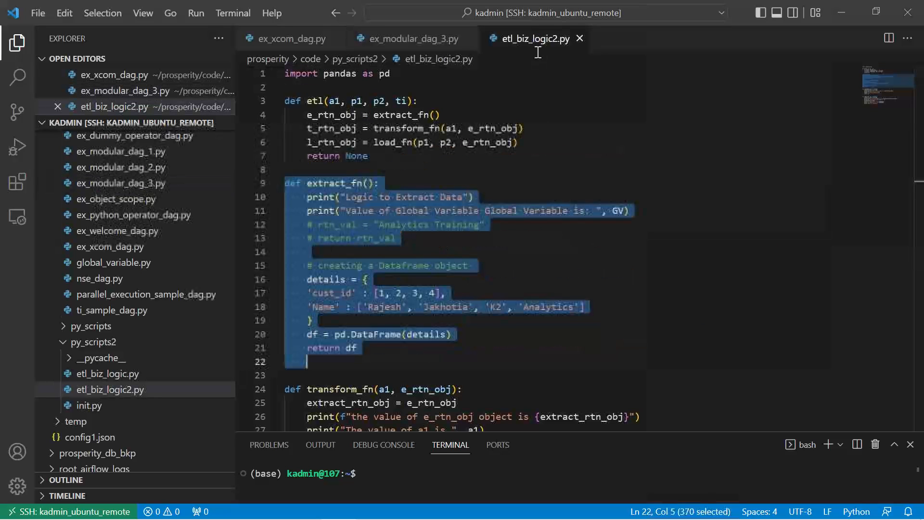
click(307, 280)
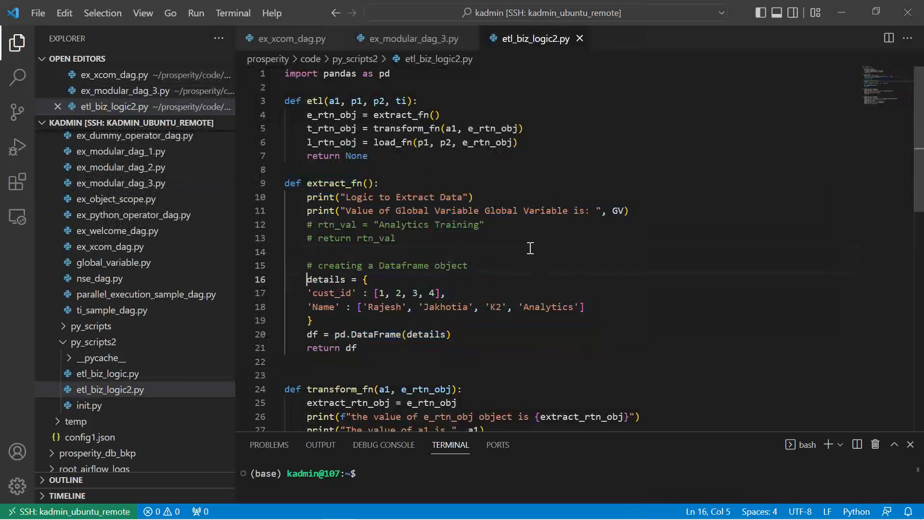
scroll(down, 3)
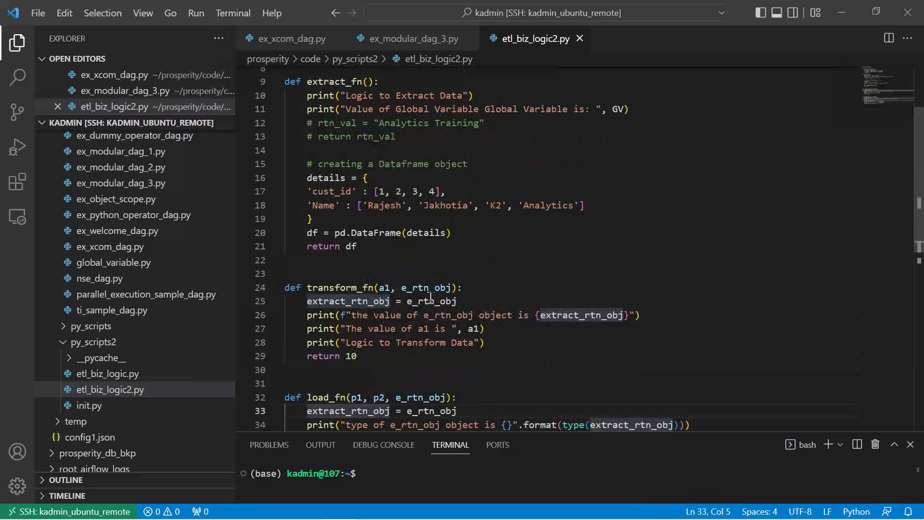
click(307, 315)
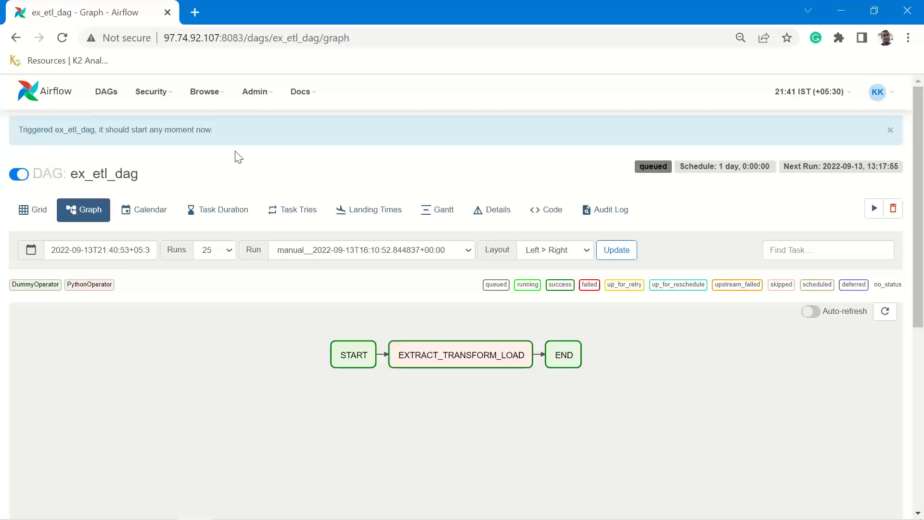
mouse_move(611, 209)
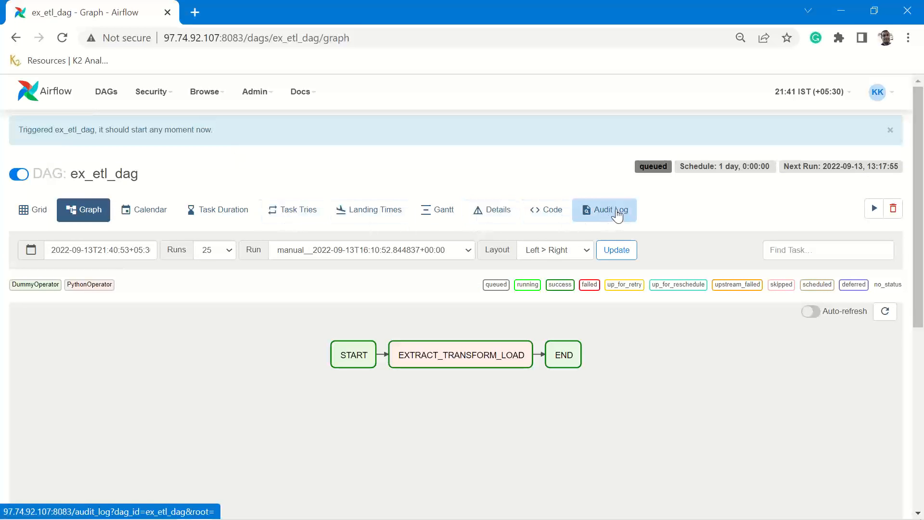
View the EXTRACT_TRANSFORM_LOAD task log and highlight the DataFrames printed by the extract and load steps.
click(460, 355)
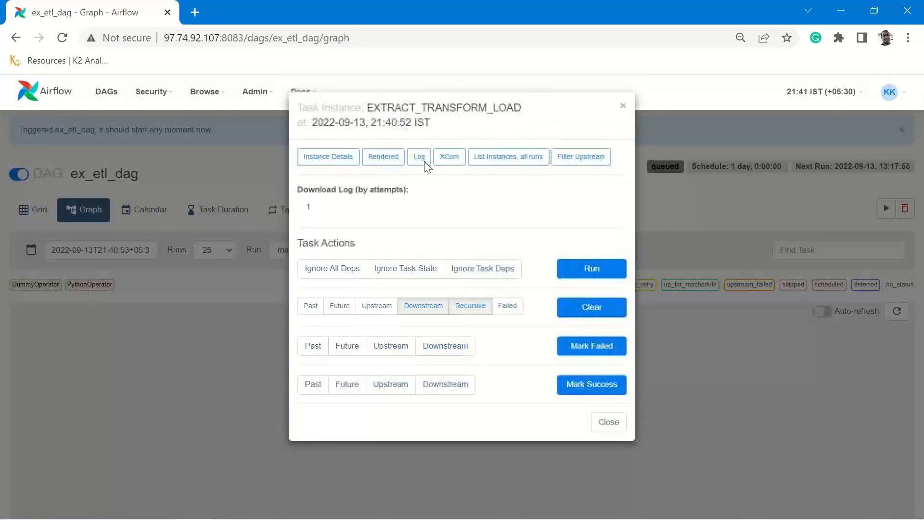
click(419, 156)
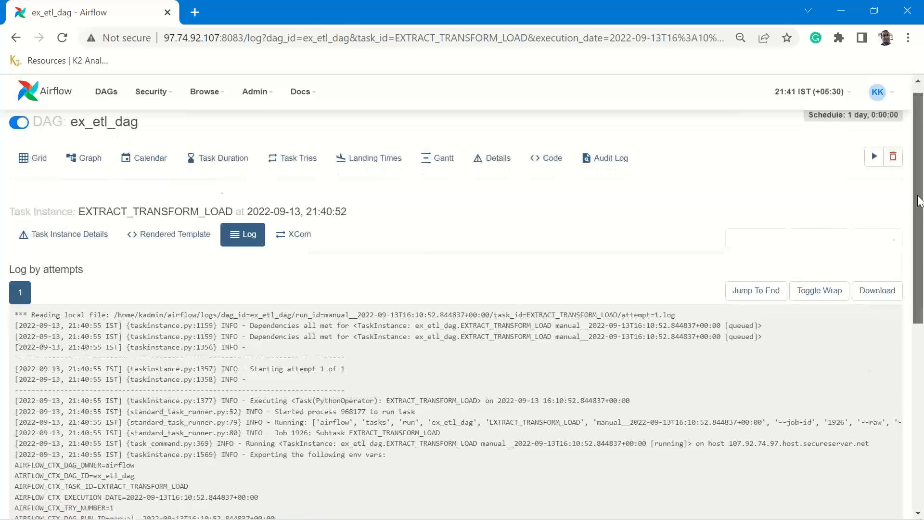
scroll(down, 3)
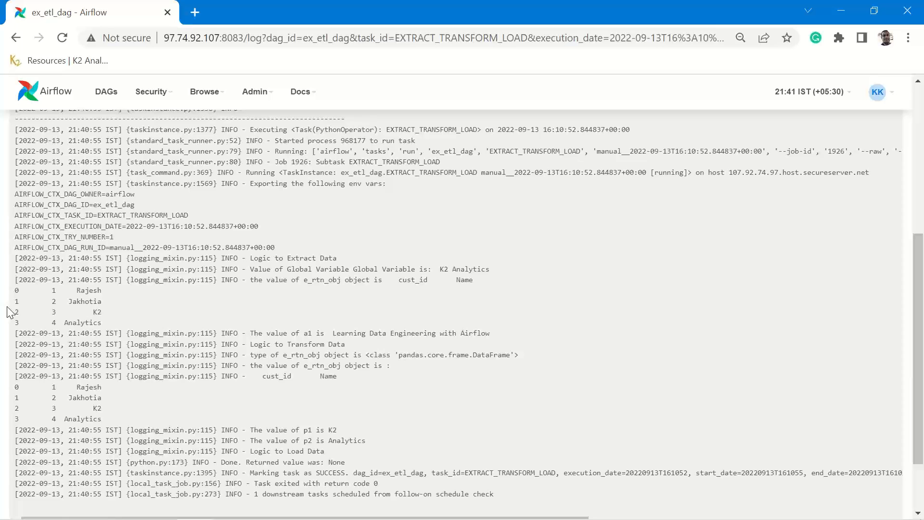
drag(16, 290, 100, 312)
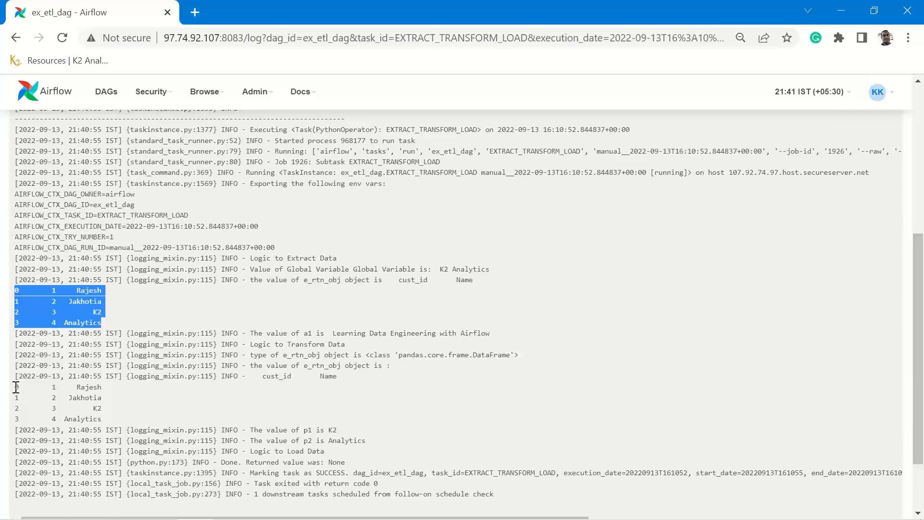
drag(17, 387, 106, 424)
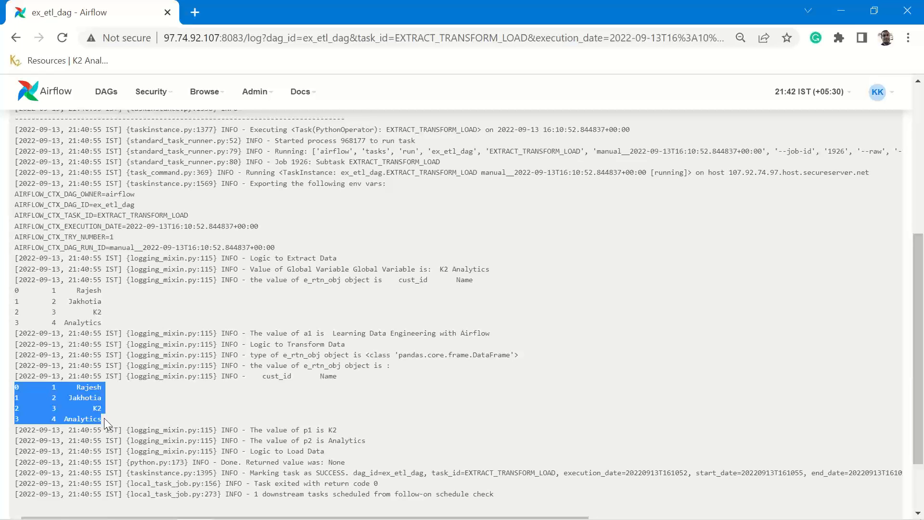
mouse_move(3, 212)
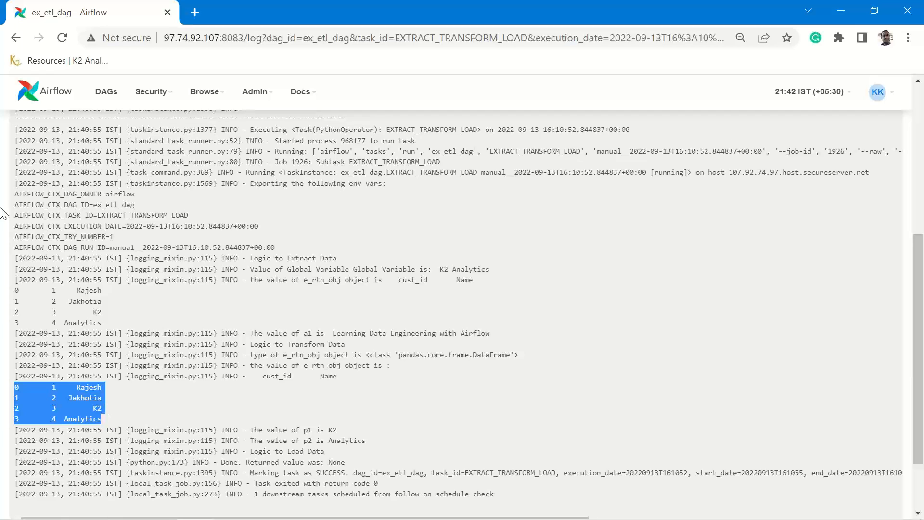
Return to the DAG list and open ex_etl_dag's run history showing three successful runs.
click(105, 91)
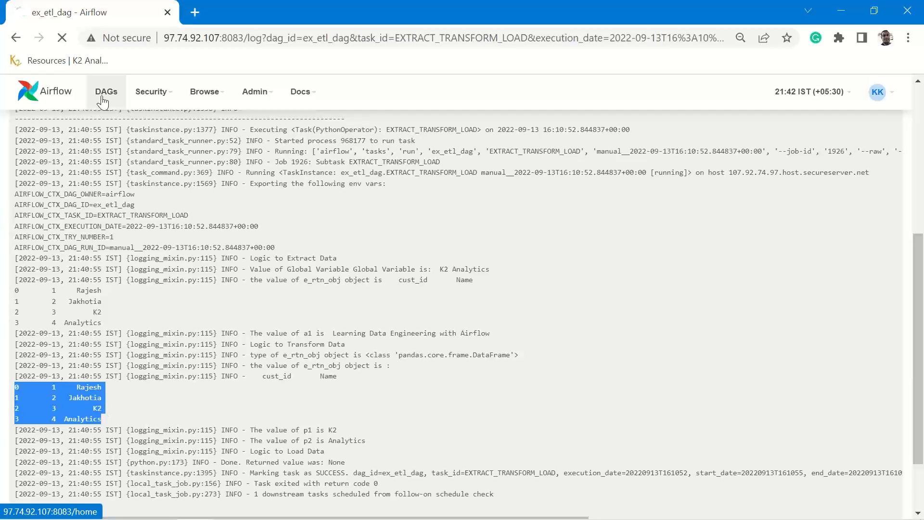
click(106, 92)
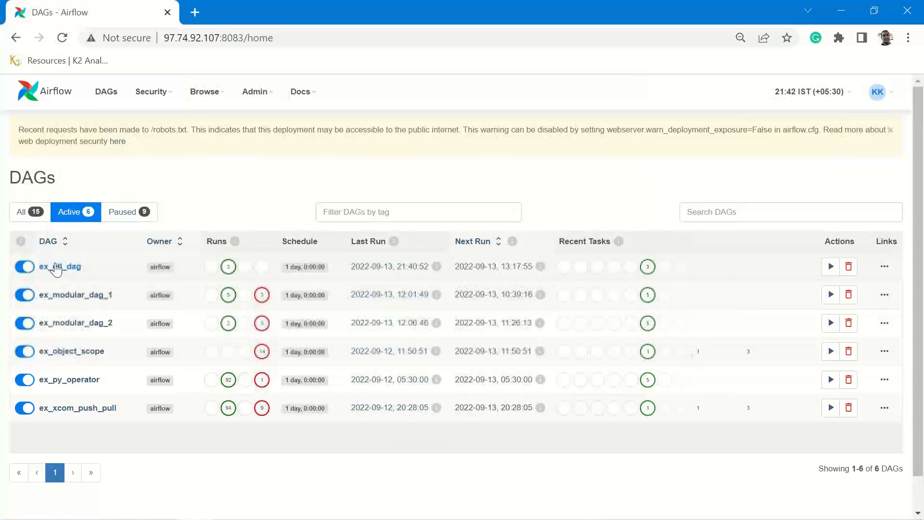
click(60, 266)
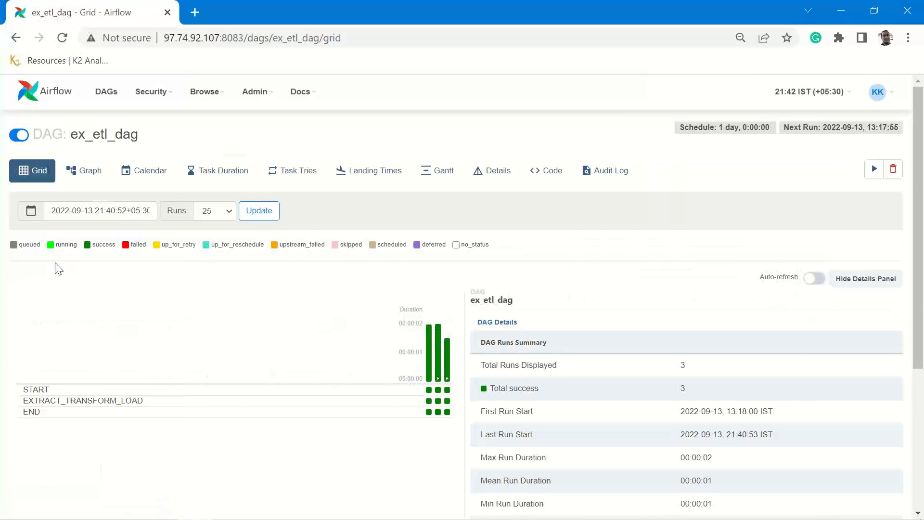
click(85, 171)
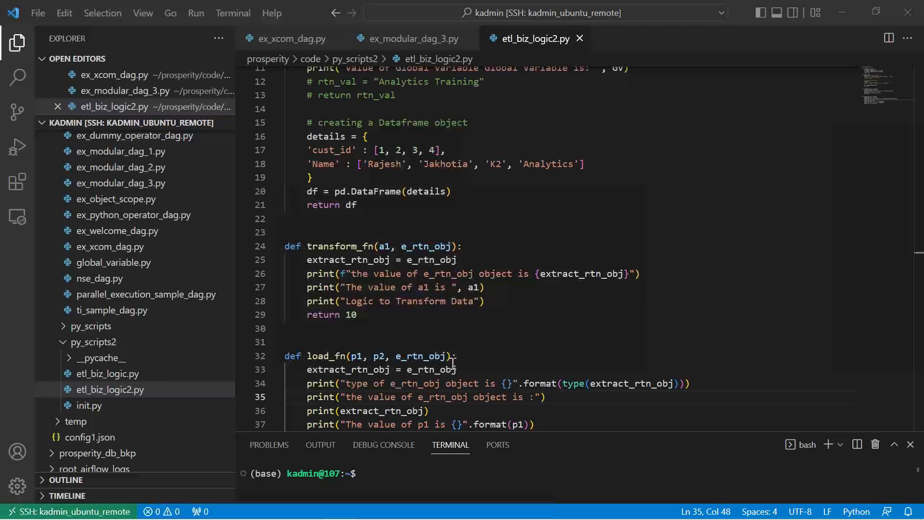
click(286, 232)
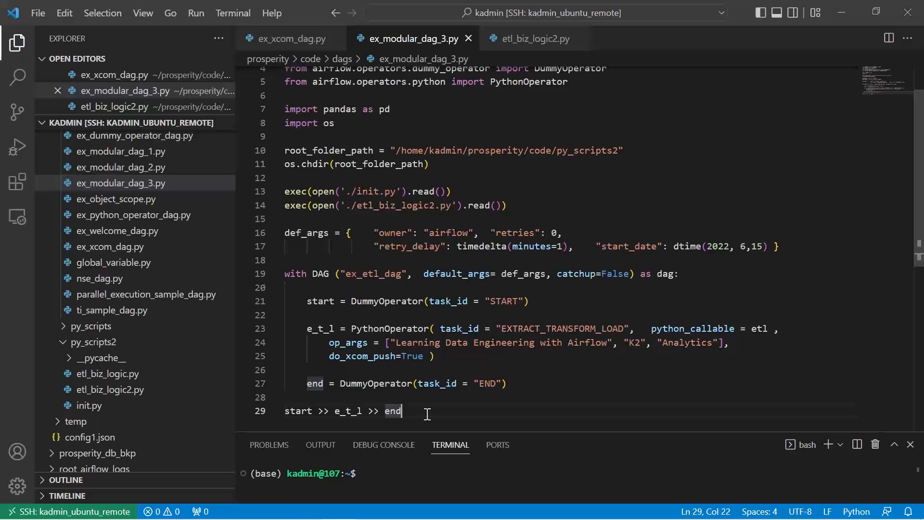
click(533, 39)
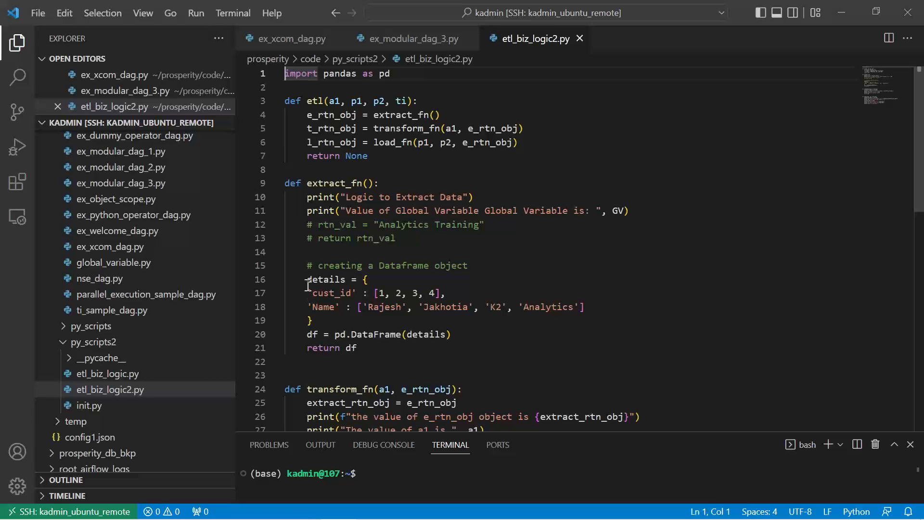
drag(307, 280, 451, 334)
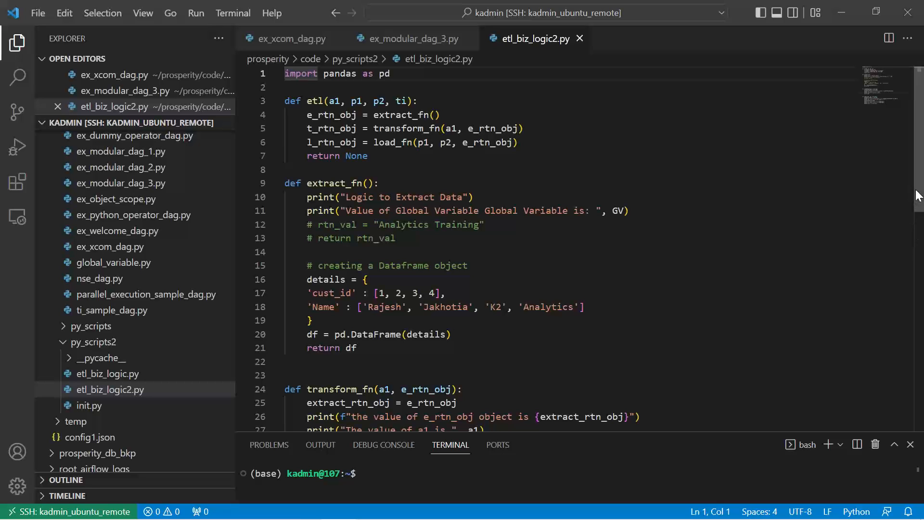
scroll(down, 3)
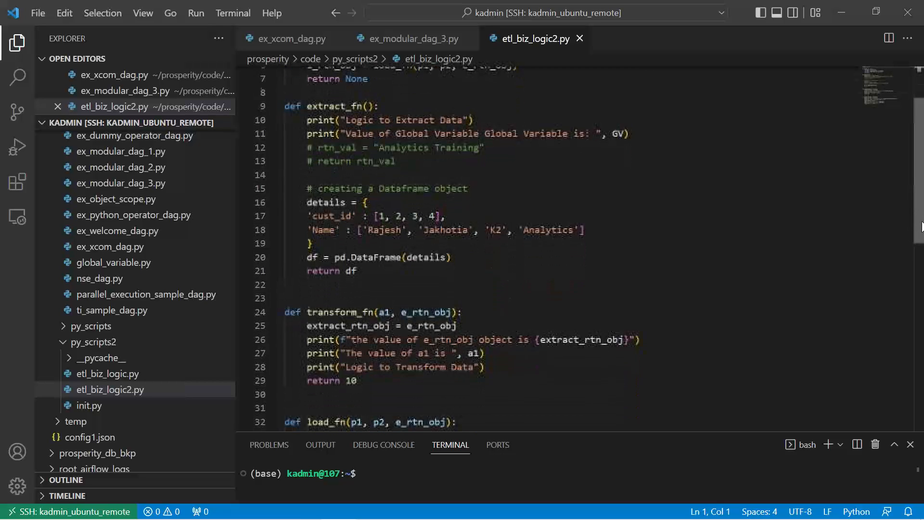
scroll(down, 3)
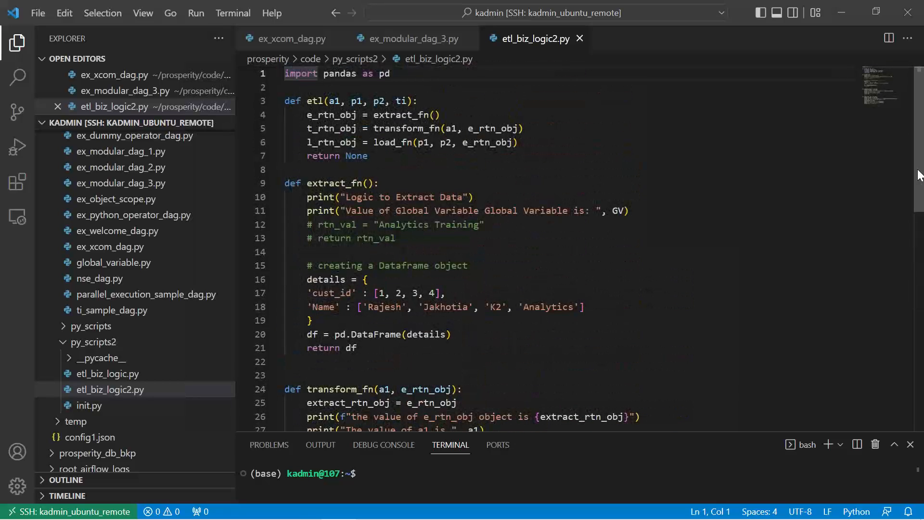
key(alt+tab)
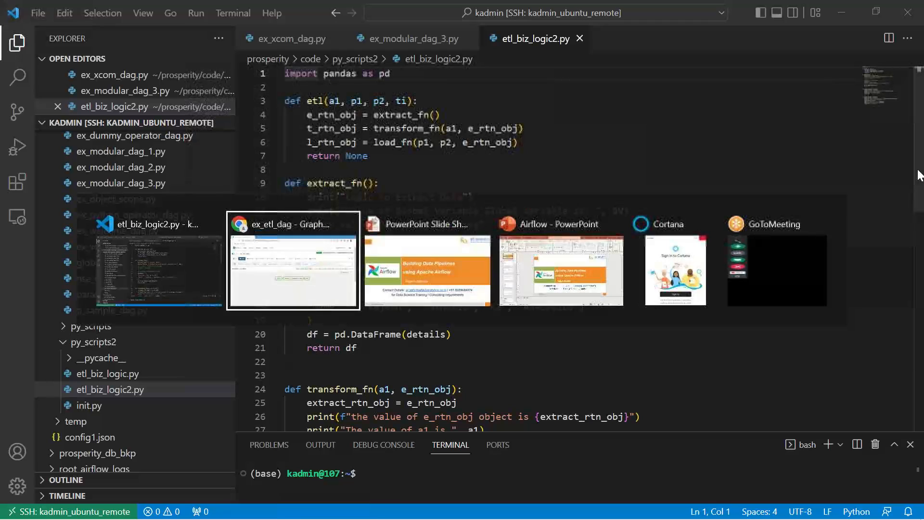